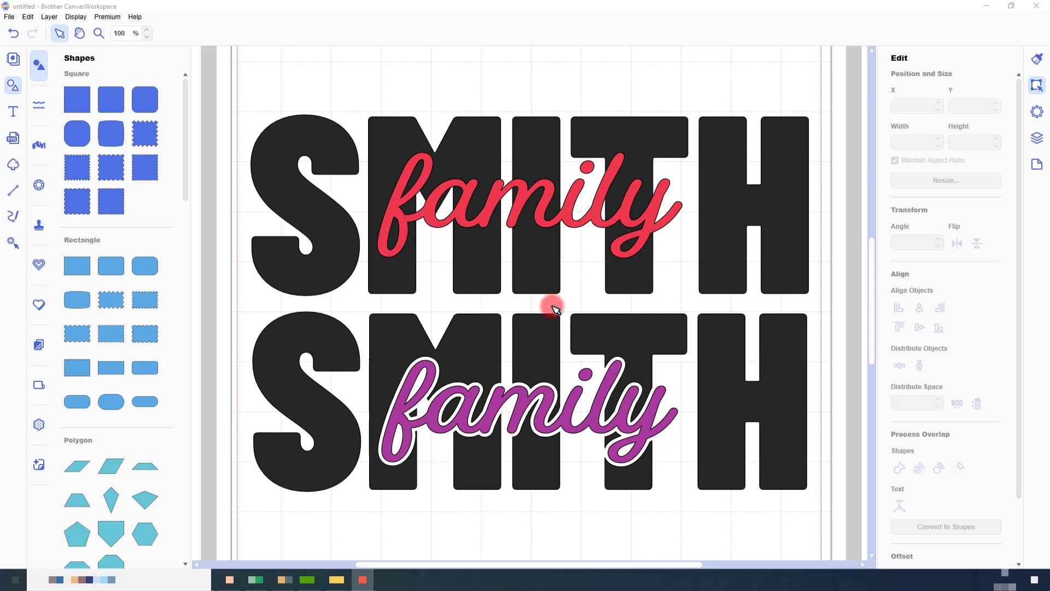
mouse_move(464, 243)
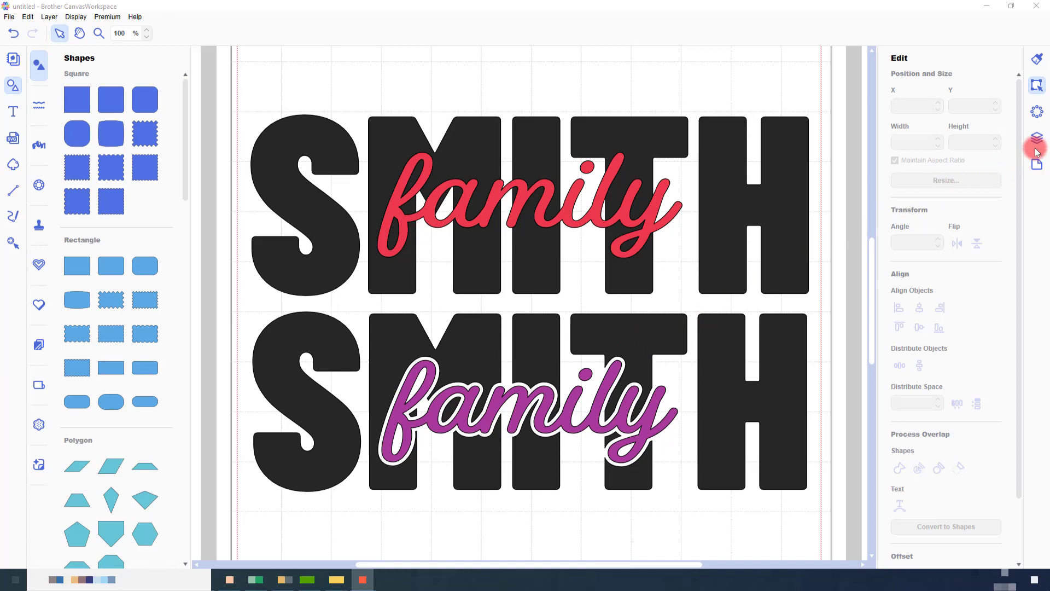
In the Layers panel, hide the red script 'family' so the white knockout shows through SMITH.
click(1036, 139)
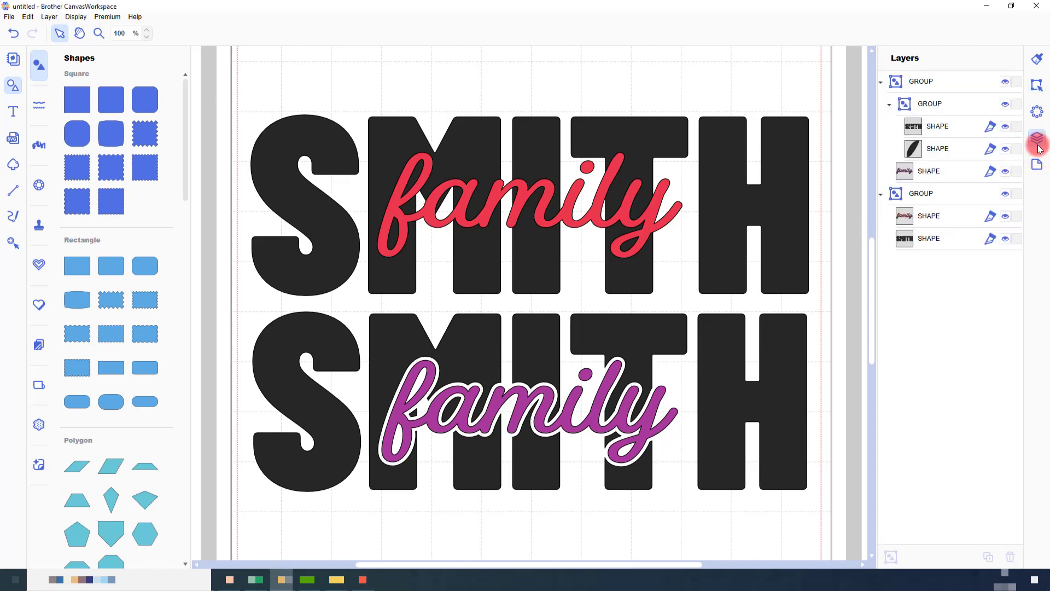
mouse_move(1008, 215)
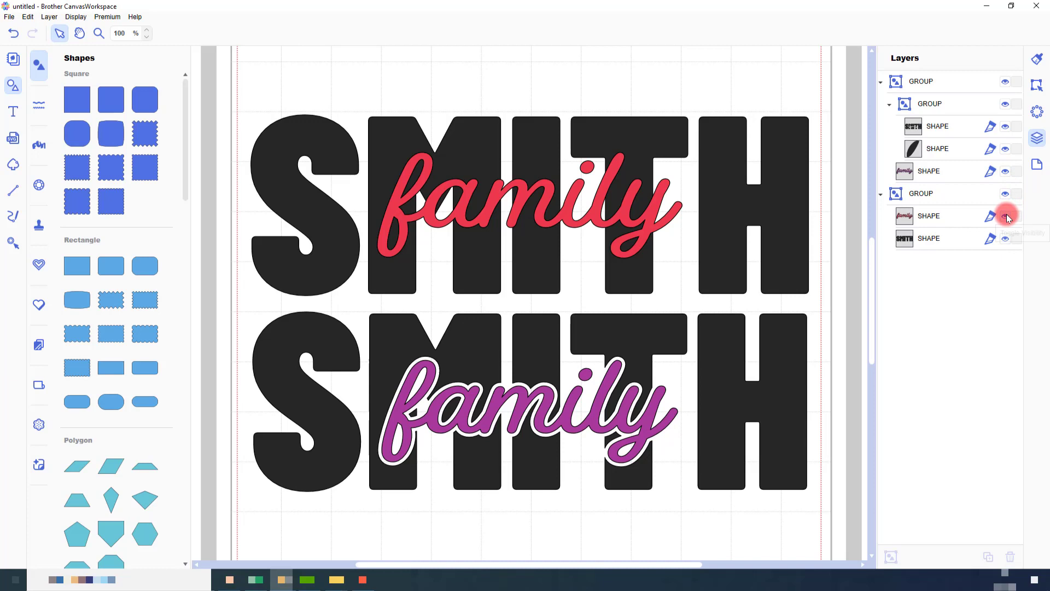
click(1008, 215)
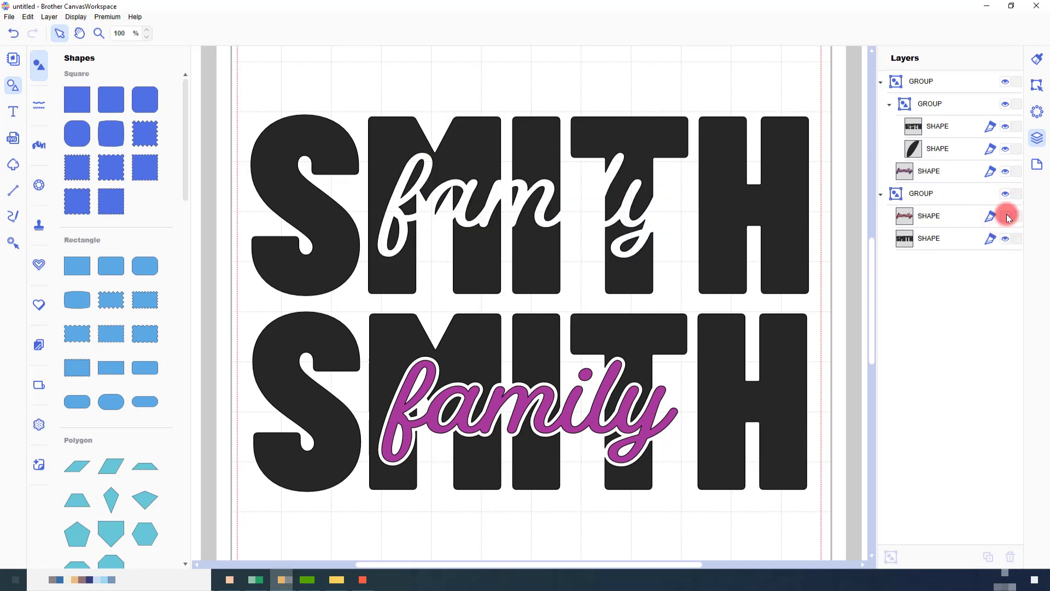
click(991, 216)
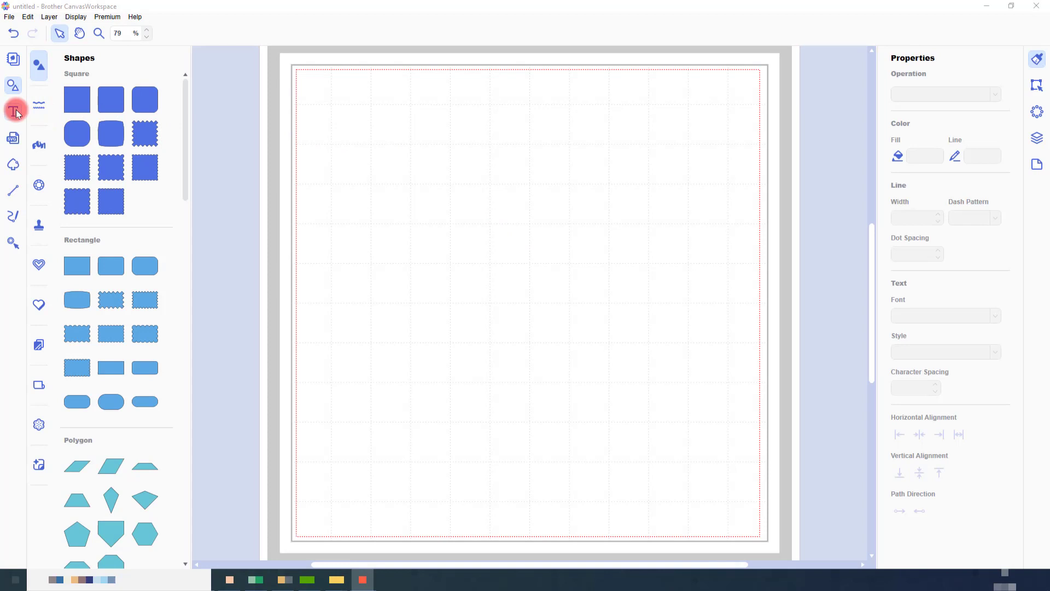
Add the text SMITH in Barlow Condensed Black.
click(13, 110)
text(SMITH)
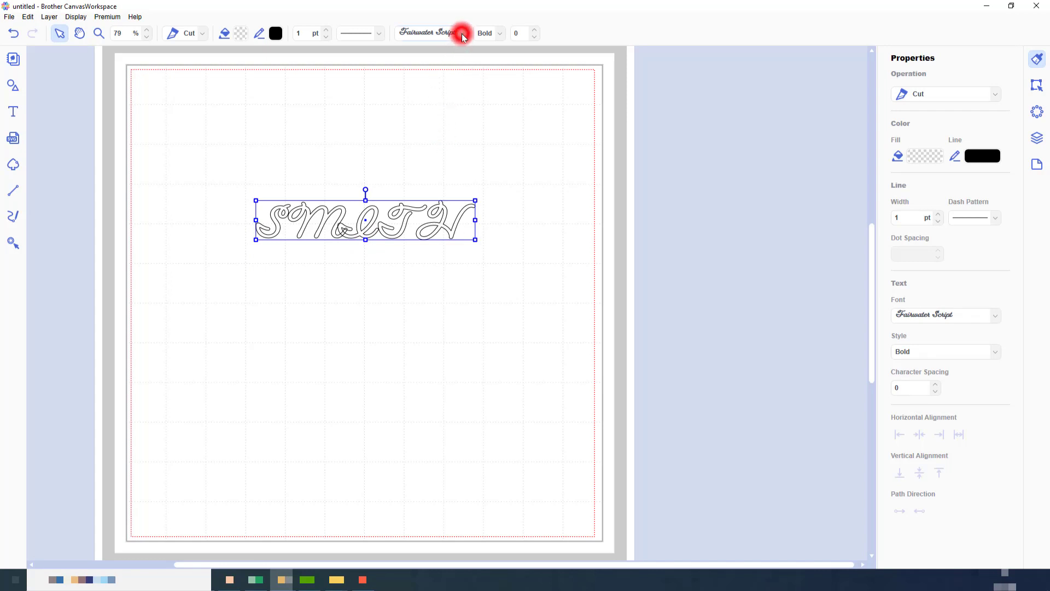
click(462, 33)
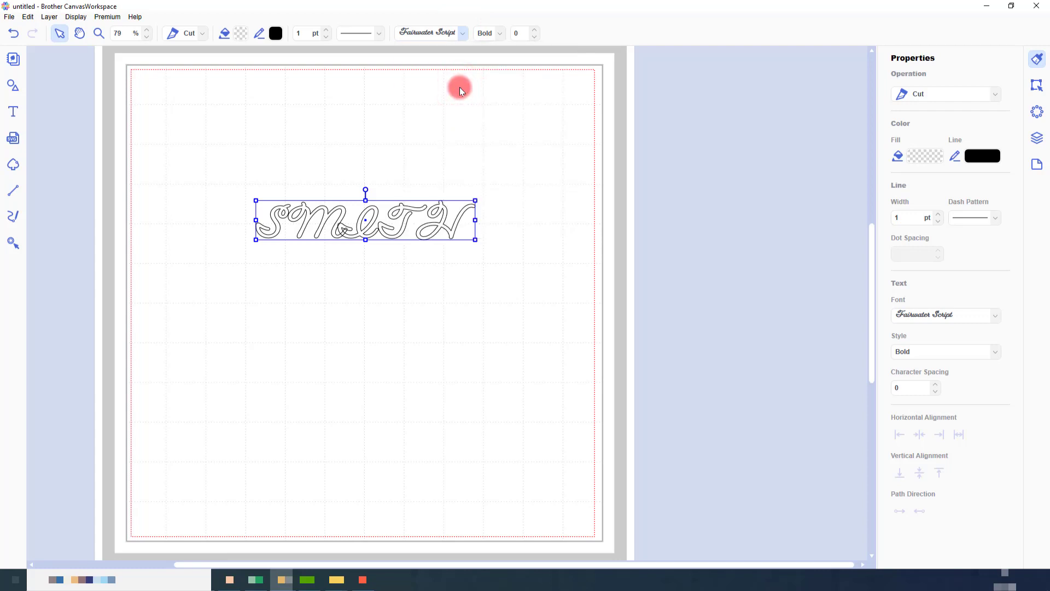
click(431, 33)
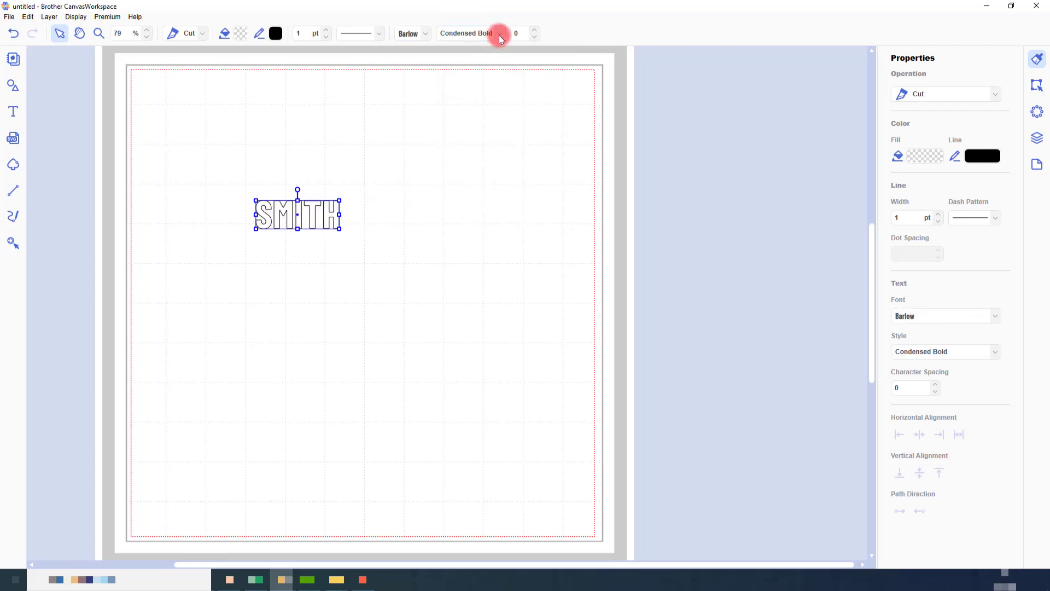
click(499, 34)
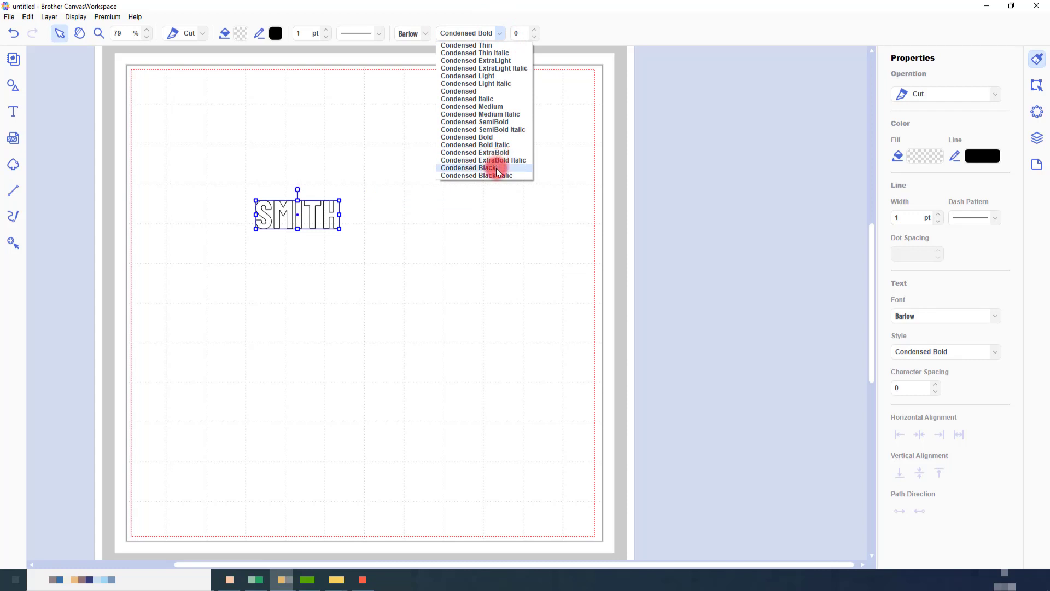
click(469, 167)
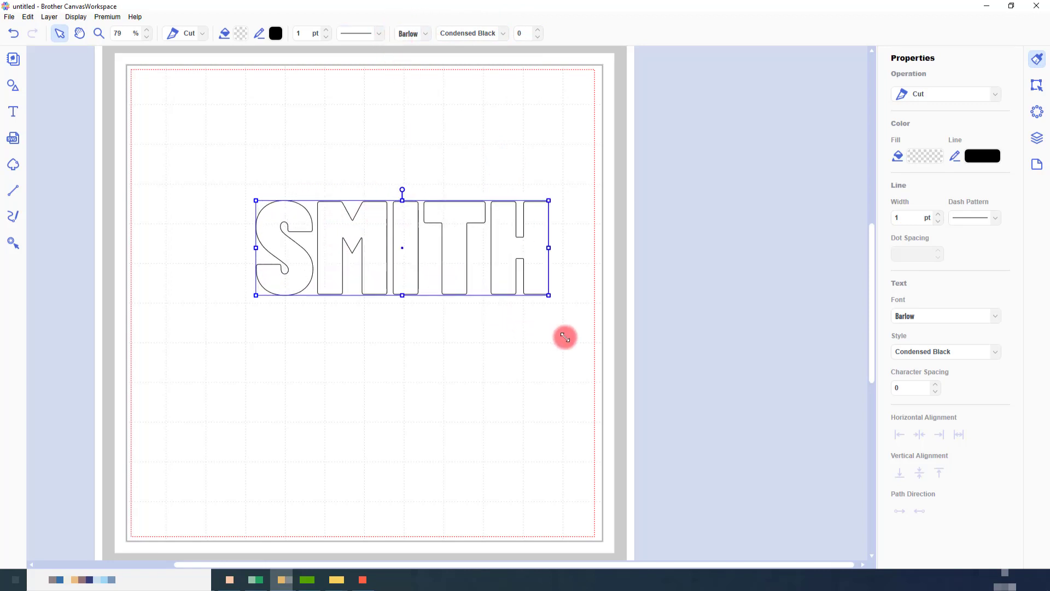
Enlarge SMITH to span the mat and place a duplicate copy across the bottom.
drag(564, 337, 253, 195)
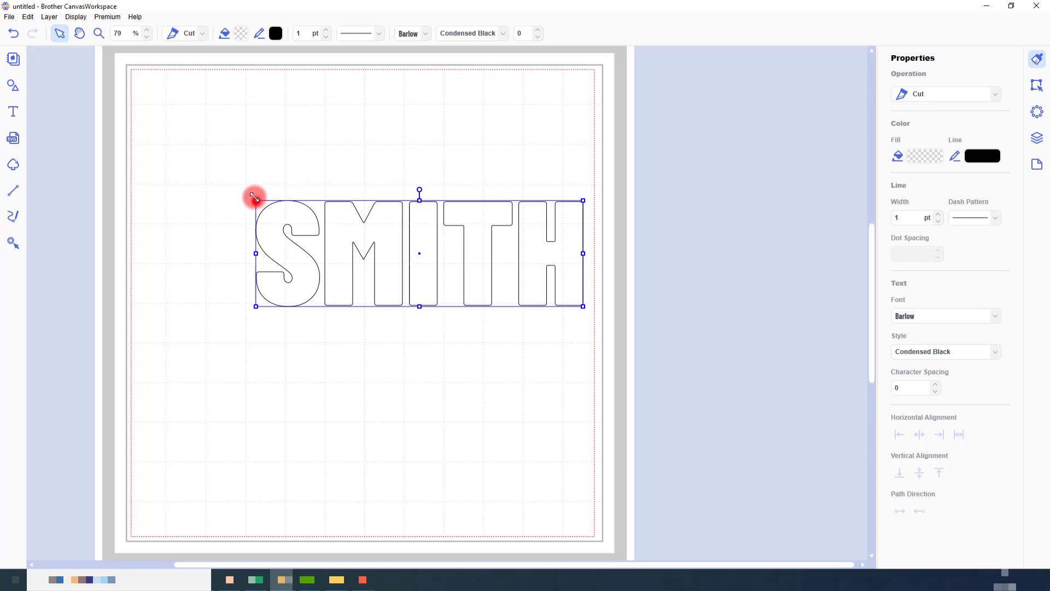
drag(252, 196, 291, 190)
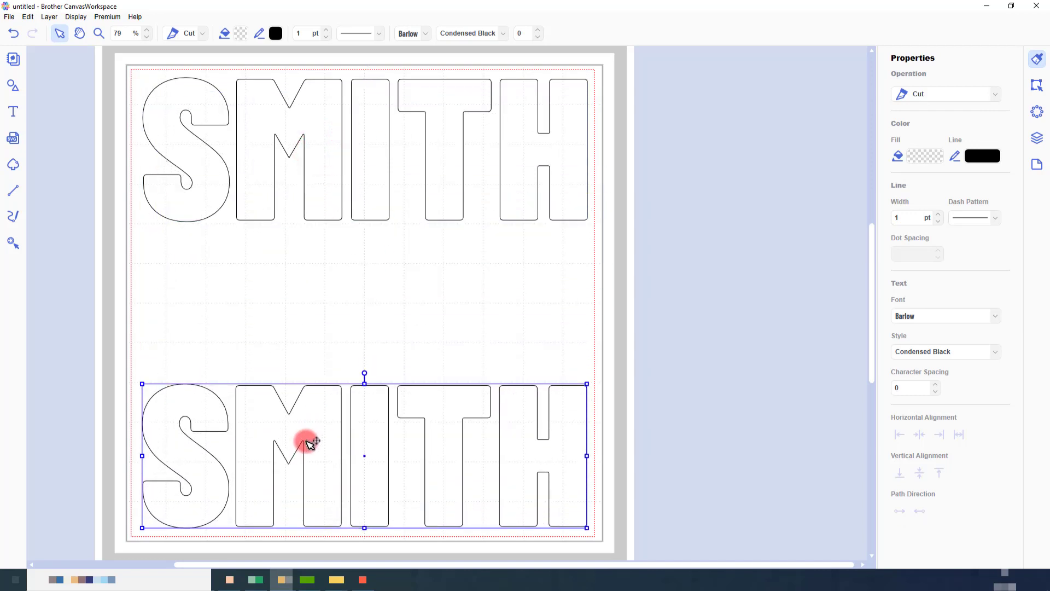
click(492, 325)
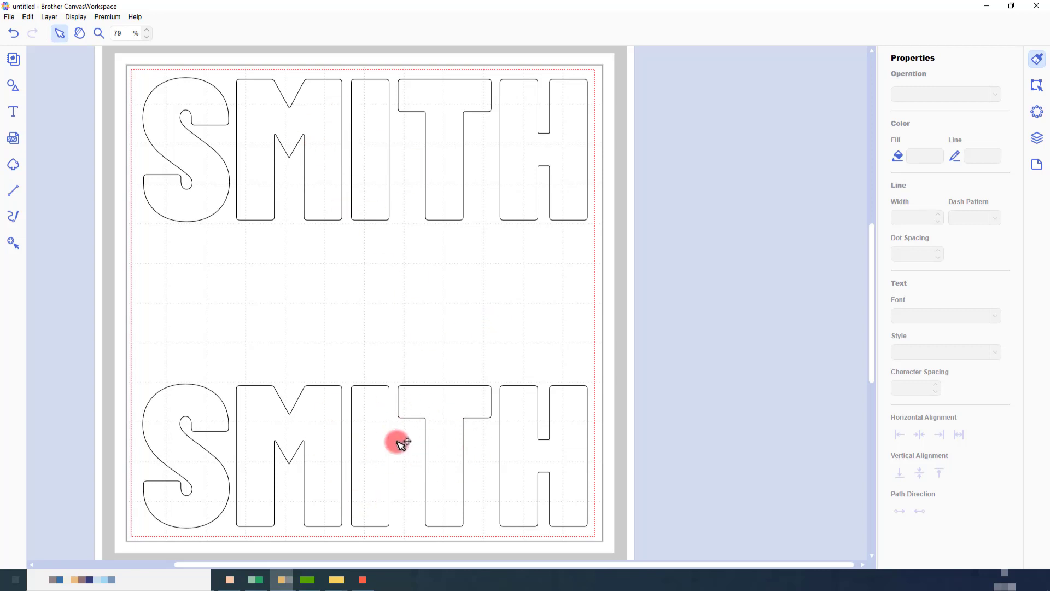
mouse_move(462, 315)
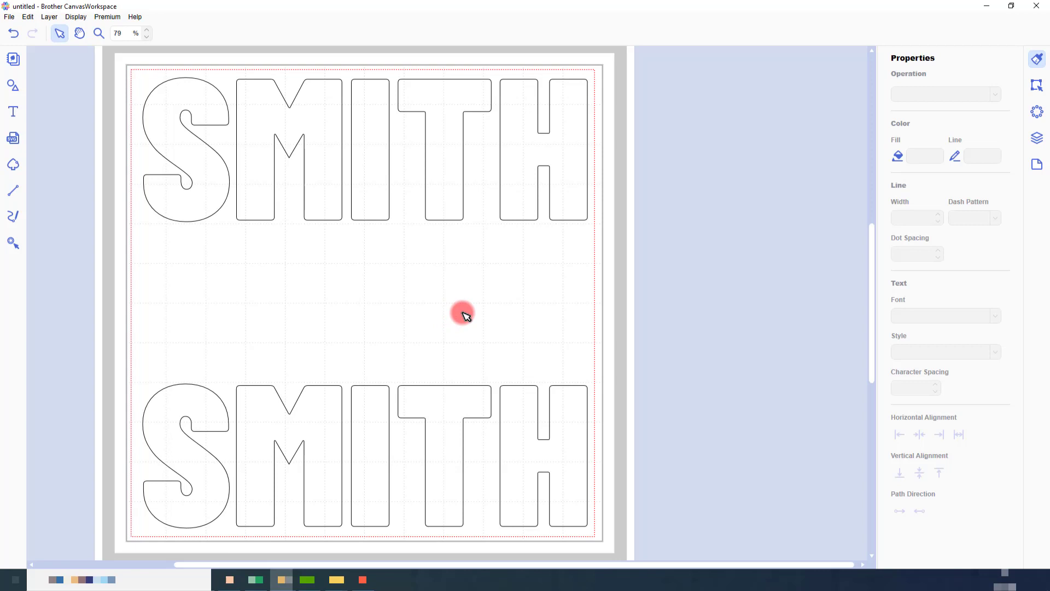
Add the word 'family' as a new text object set in Fairwater Script.
click(13, 111)
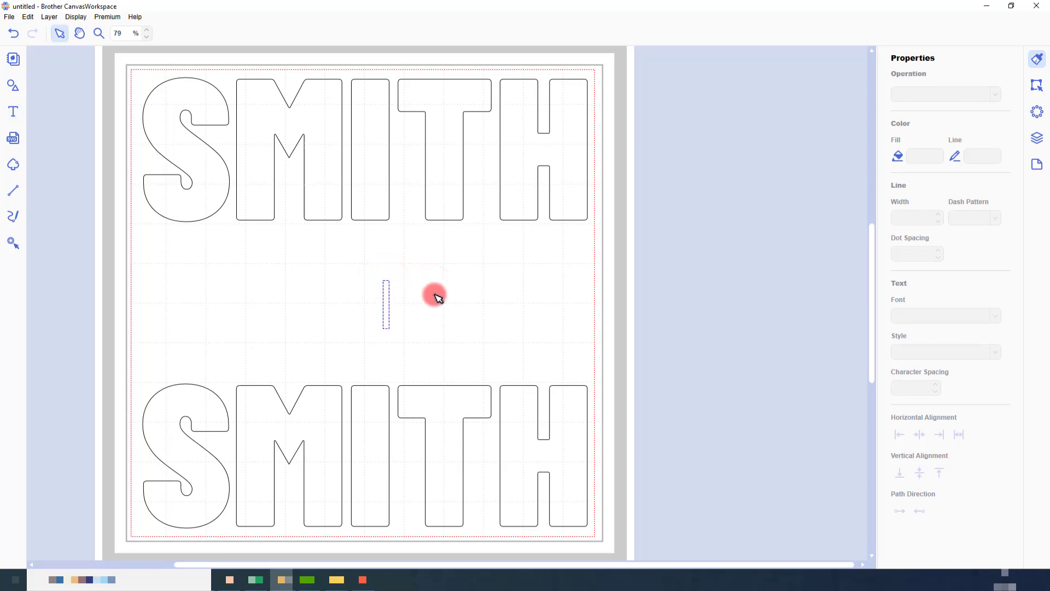
text(famioly)
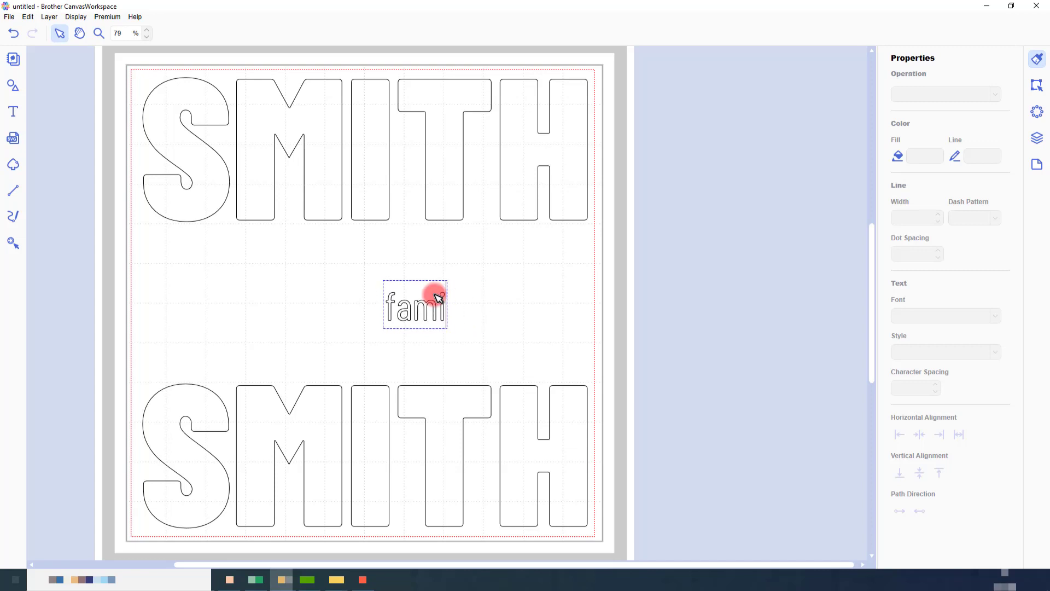
click(426, 308)
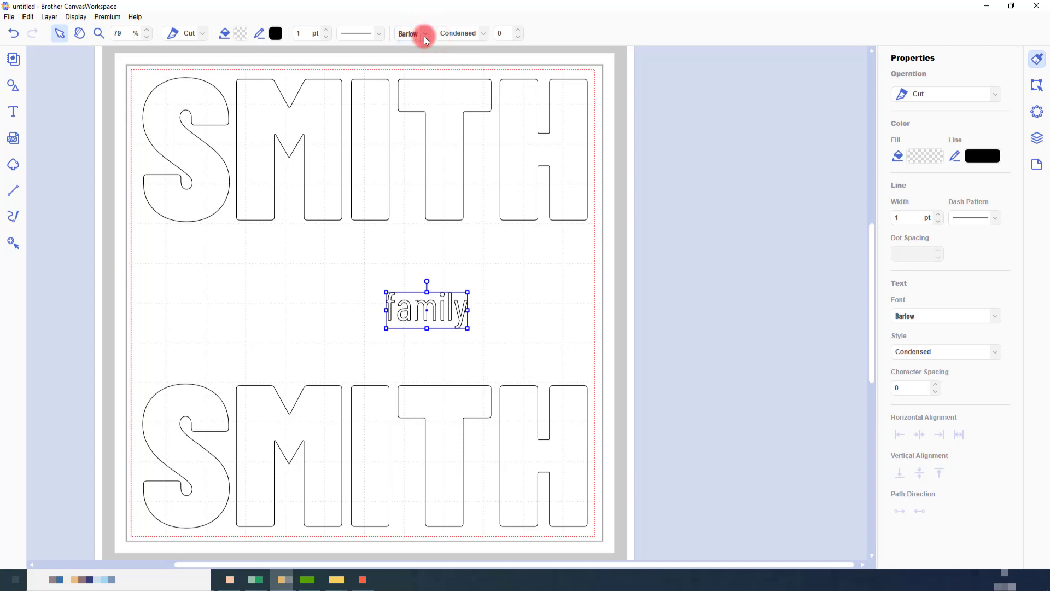
click(424, 34)
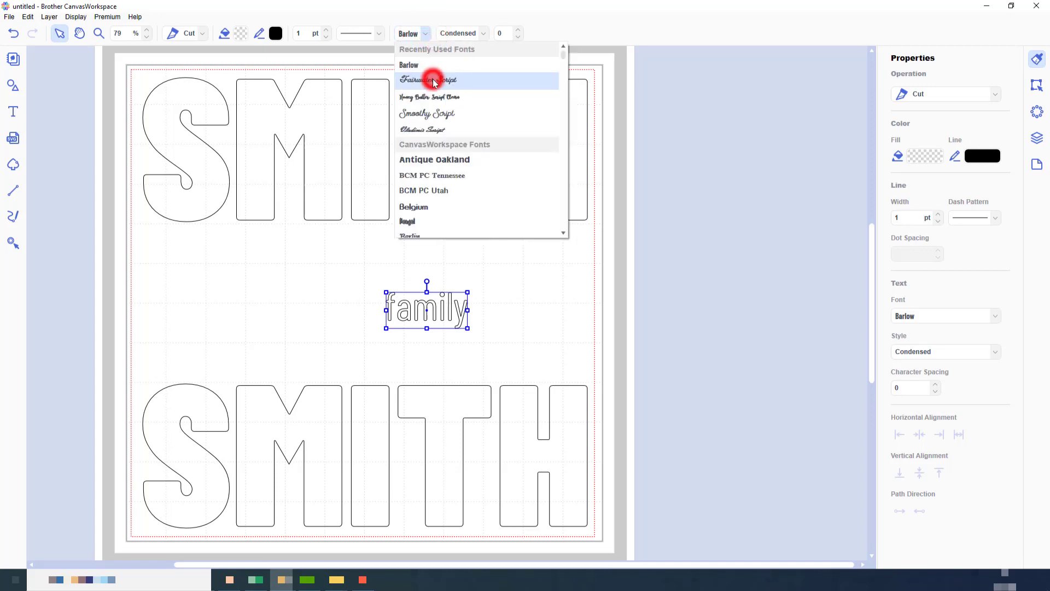
click(429, 80)
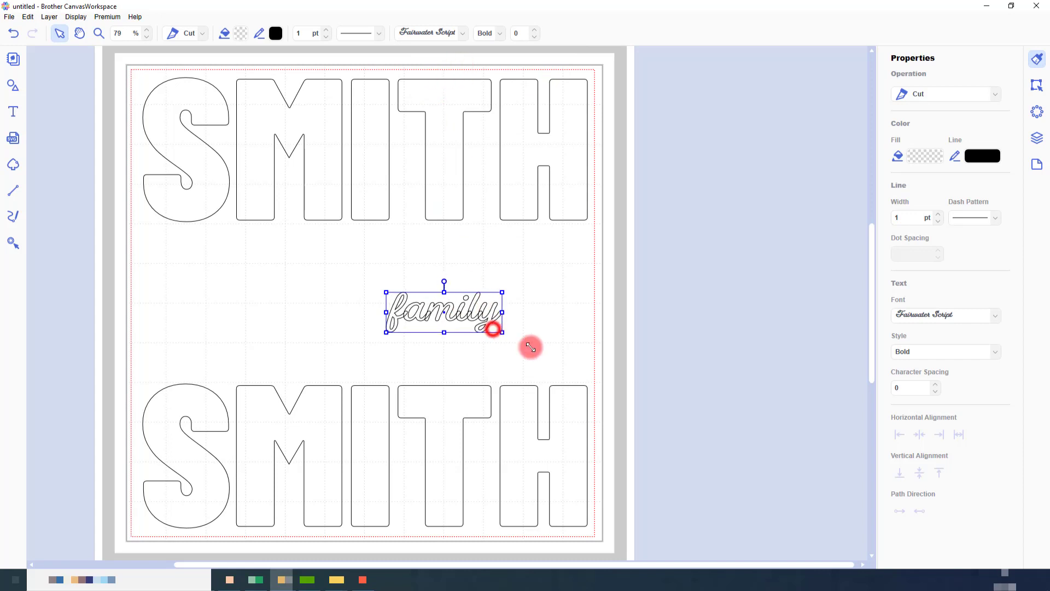
Enlarge 'family' and position it between the two SMITH words.
drag(492, 328, 599, 353)
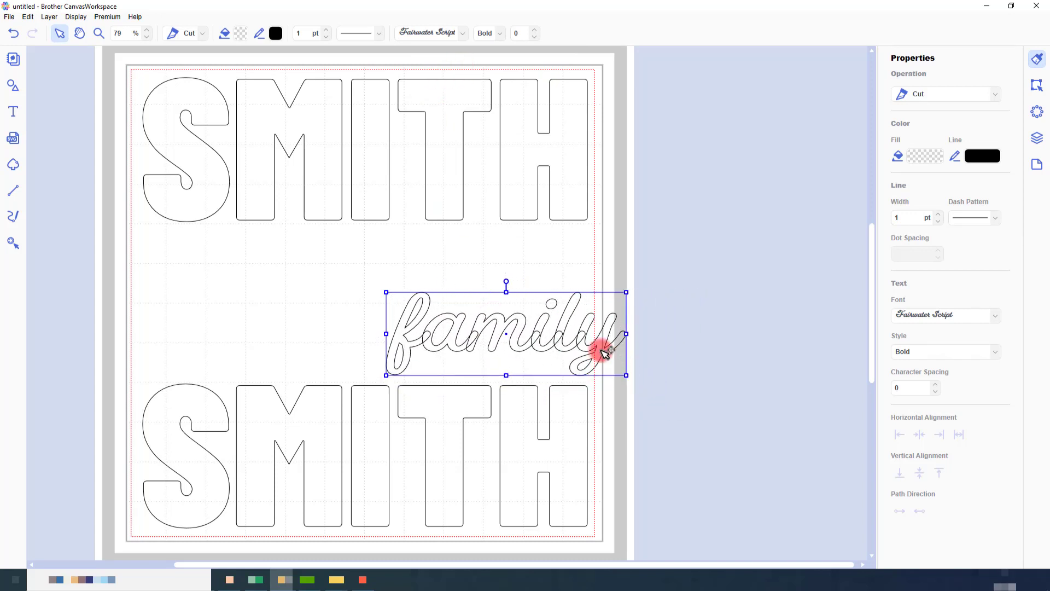
drag(603, 351, 469, 164)
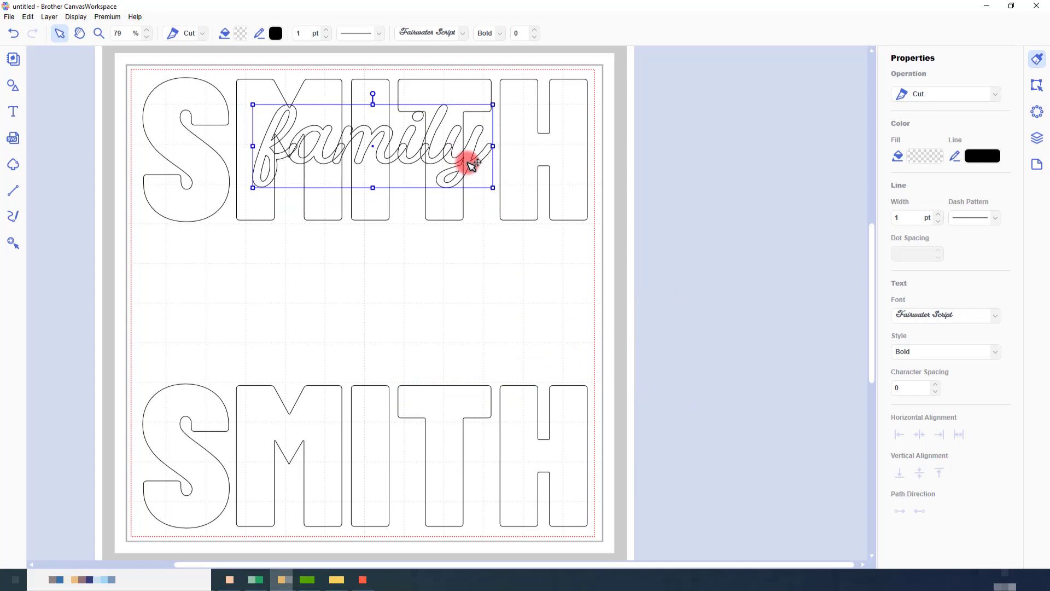
drag(469, 160, 476, 169)
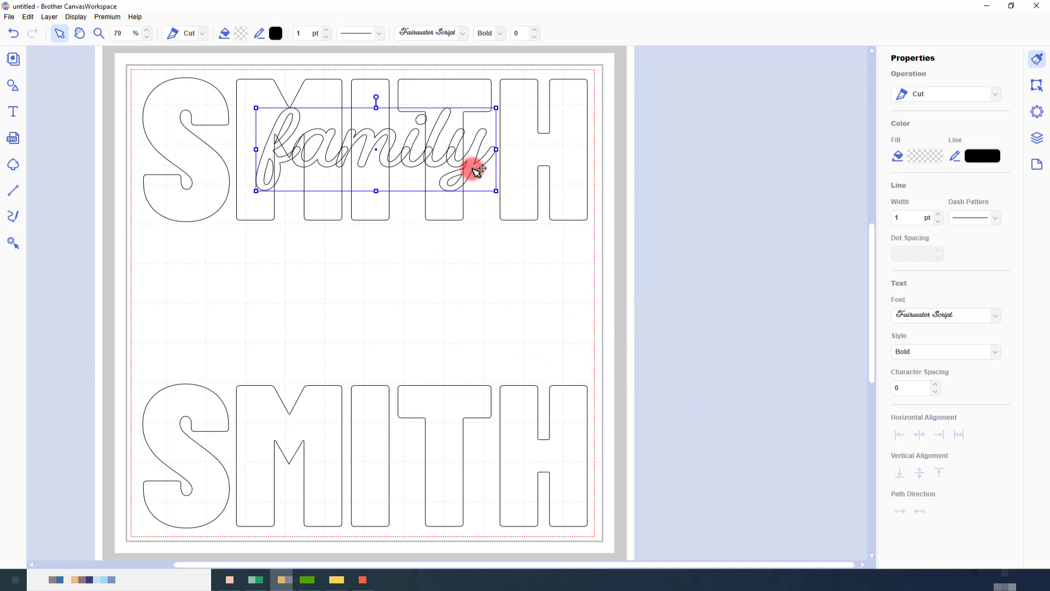
drag(472, 167, 316, 300)
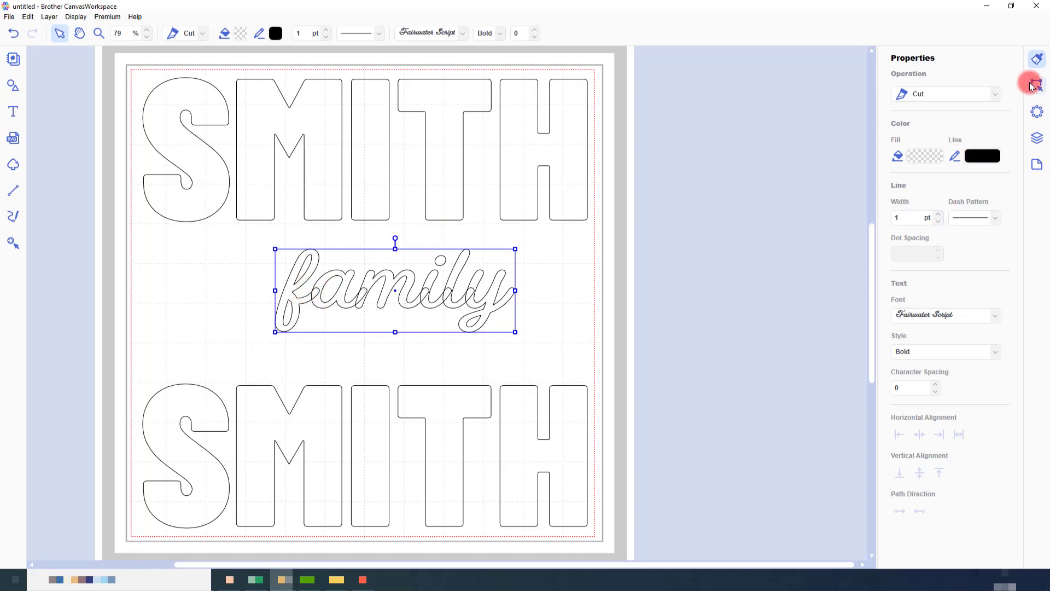
Convert 'family' to plain shapes via the Edit panel, keeping it between the words.
click(1036, 85)
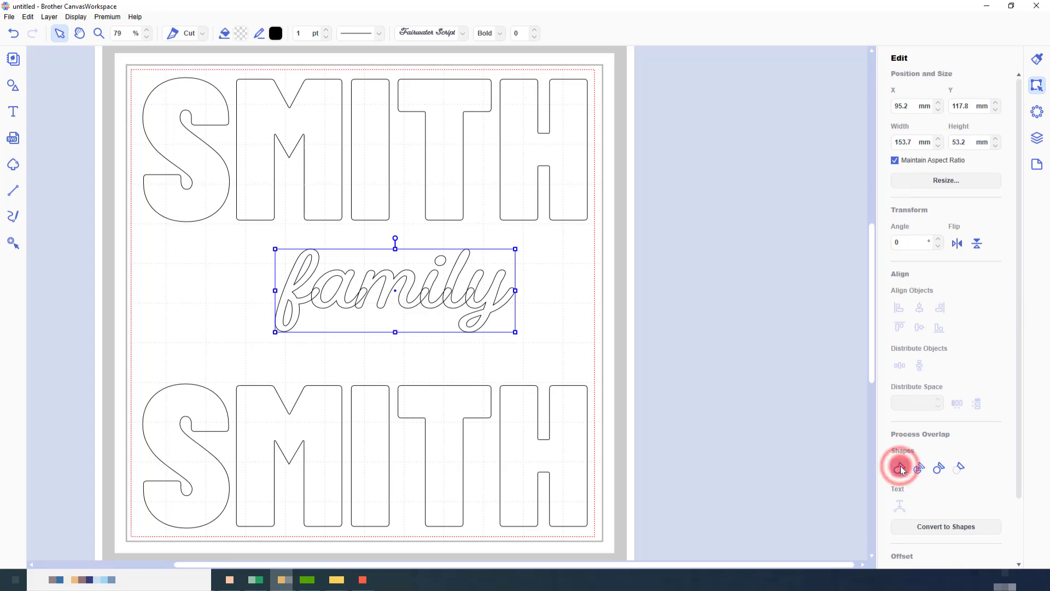
click(899, 467)
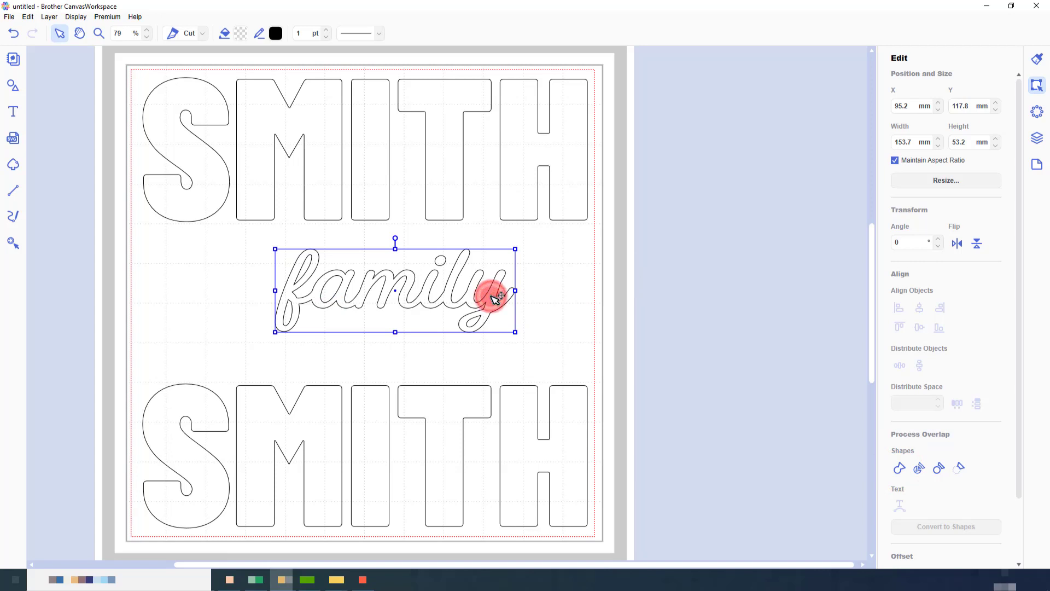
drag(493, 299, 486, 159)
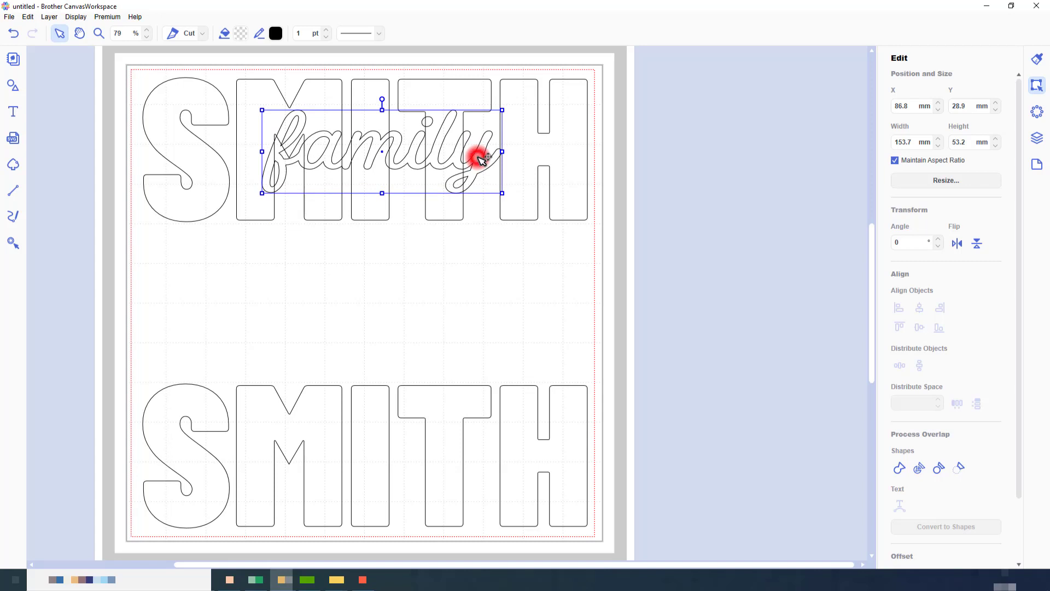
drag(479, 158, 496, 302)
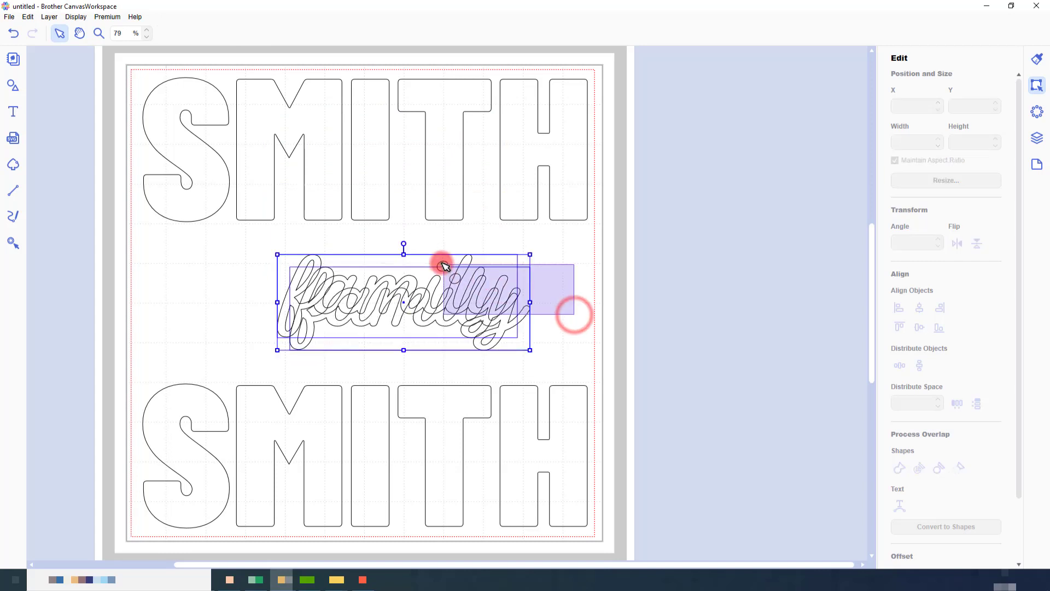
Align the two 'family' outlines exactly on top of each other.
click(919, 307)
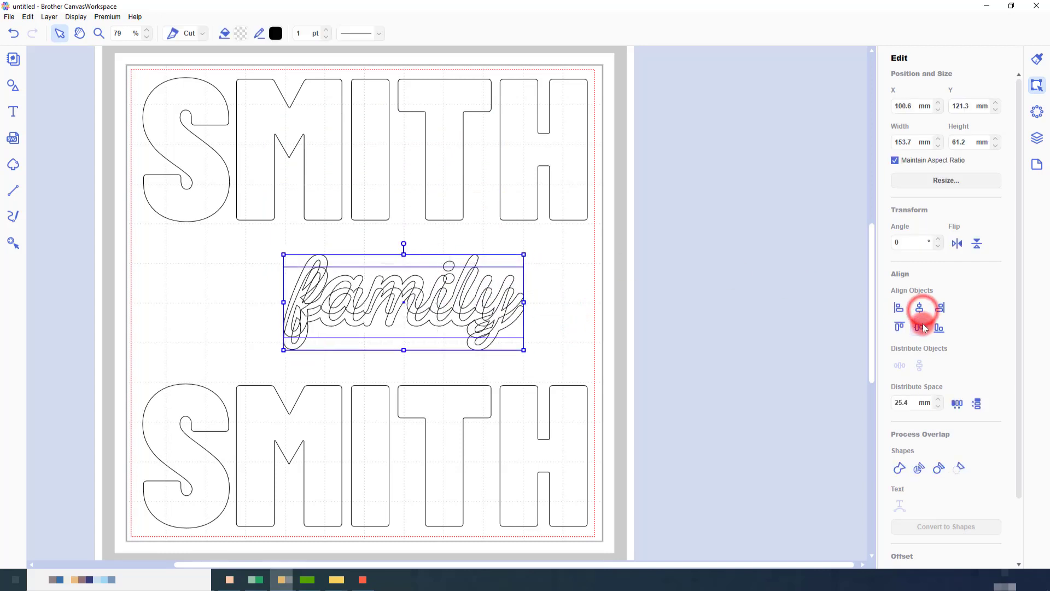
click(919, 327)
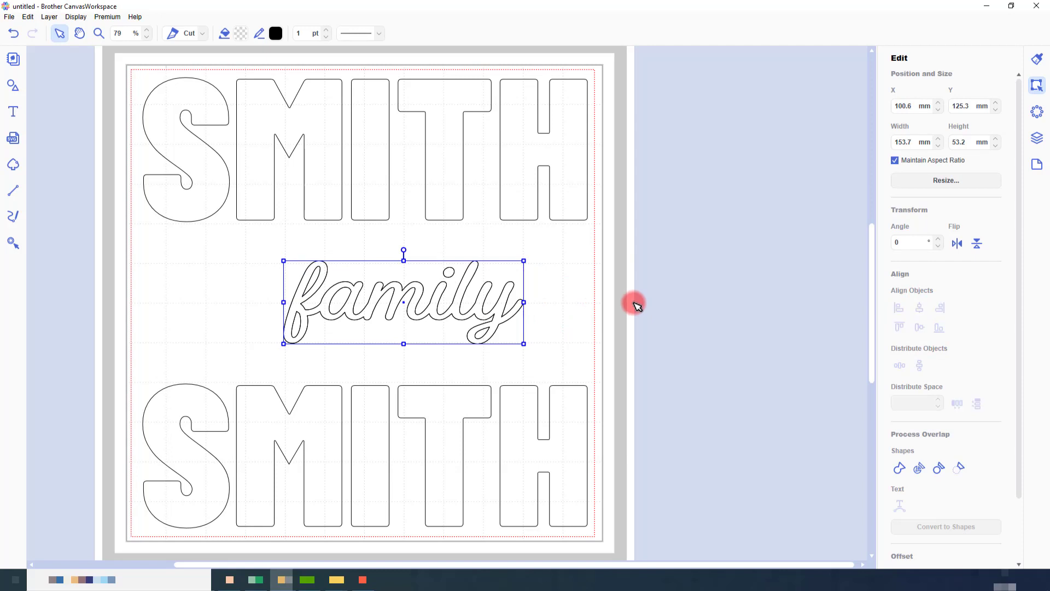
mouse_move(509, 302)
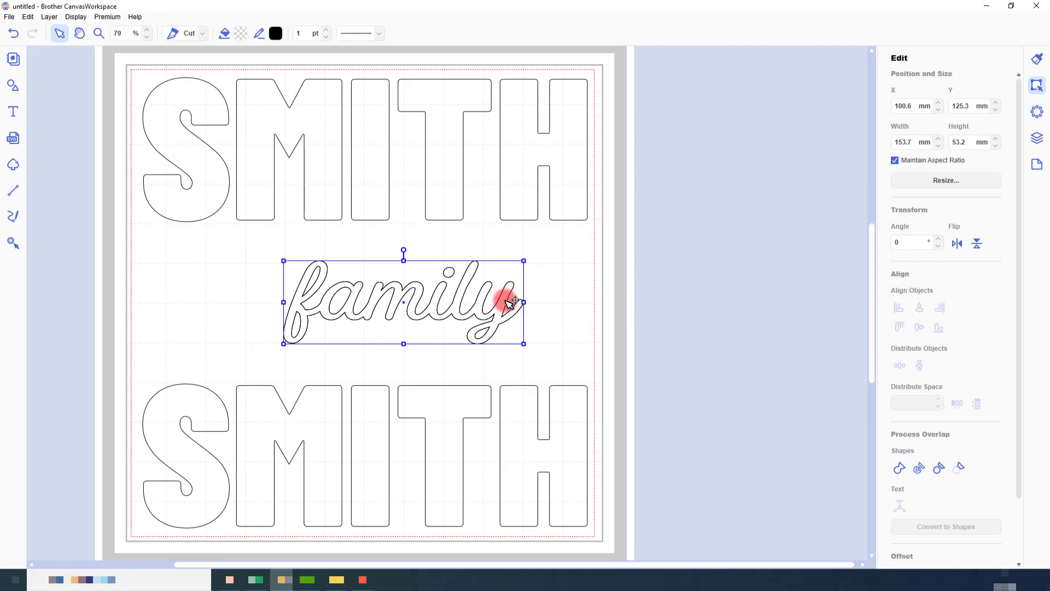
drag(512, 302, 512, 281)
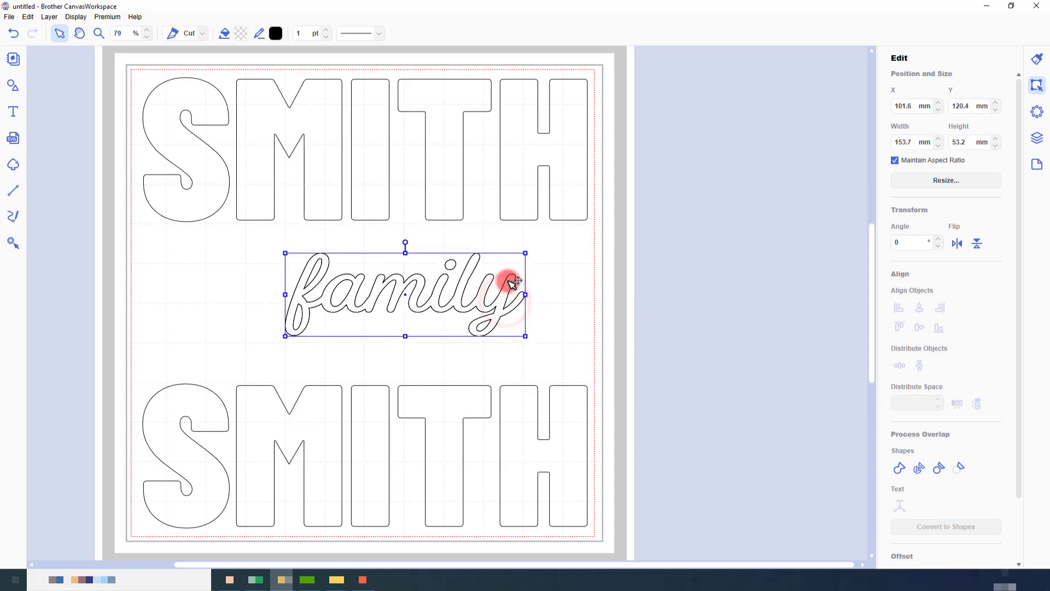
drag(512, 281, 501, 160)
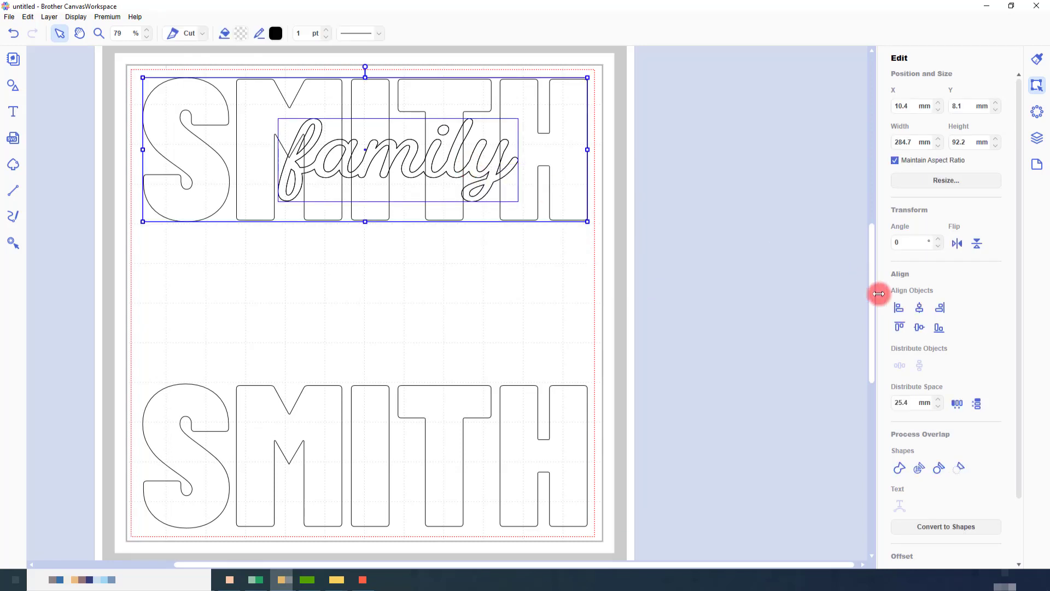
click(919, 327)
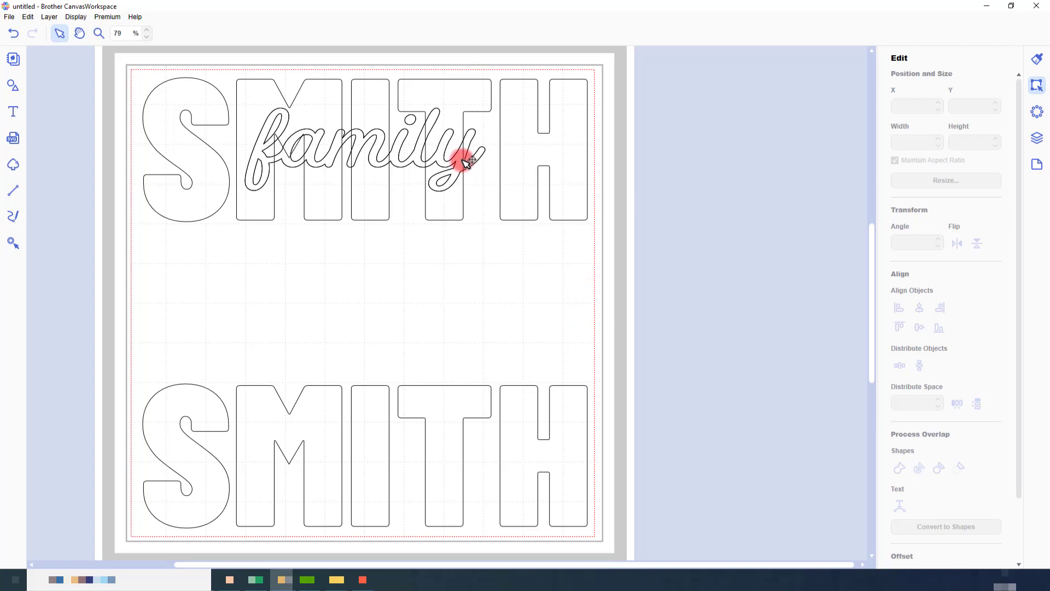
Move 'family' down so it overlaps the lower half of the top SMITH.
click(461, 161)
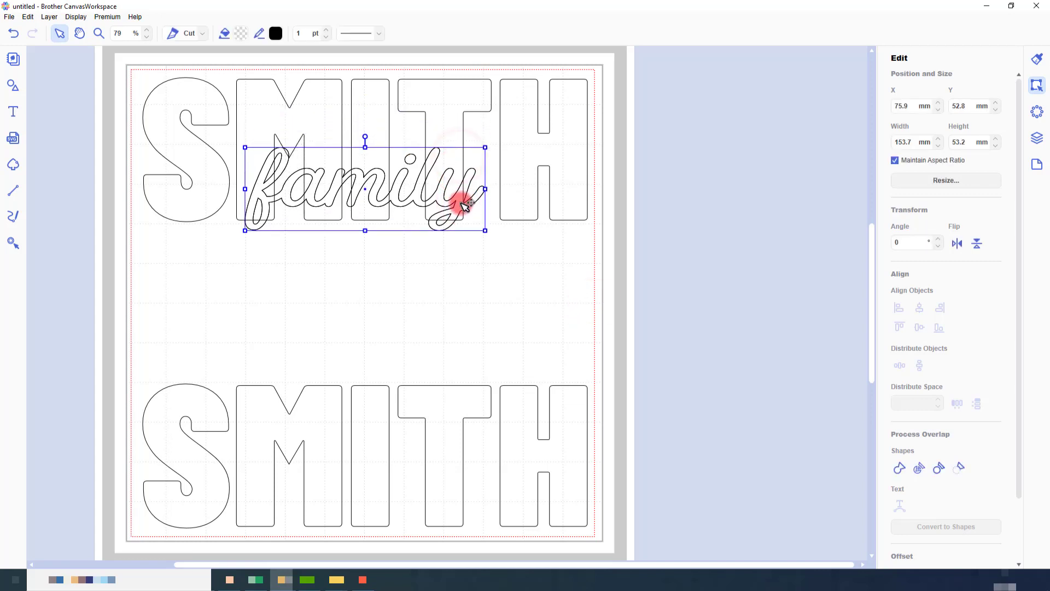
drag(466, 201, 470, 234)
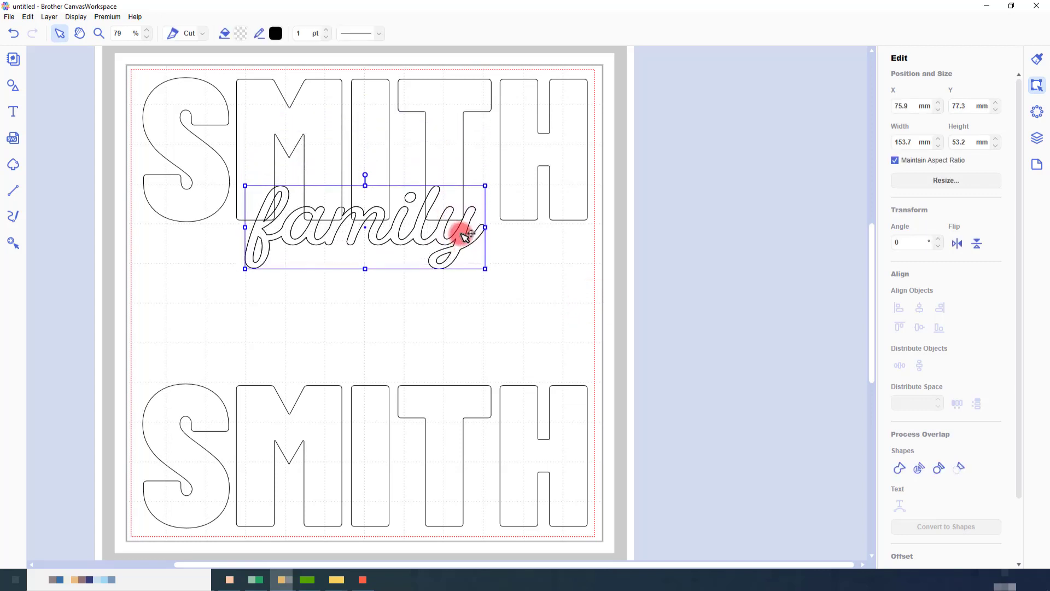
drag(470, 237, 467, 229)
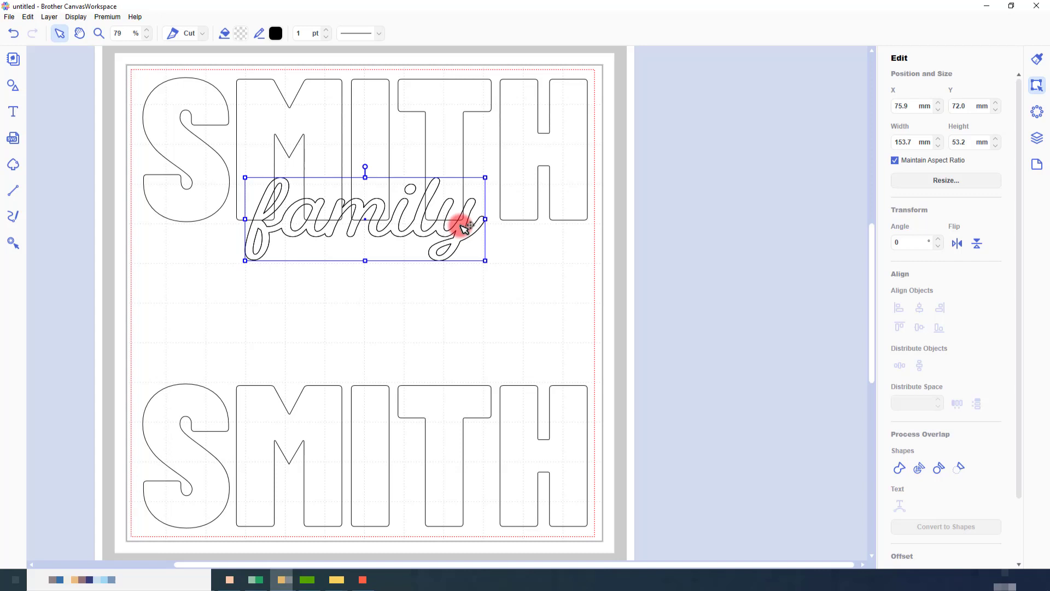
mouse_move(1037, 139)
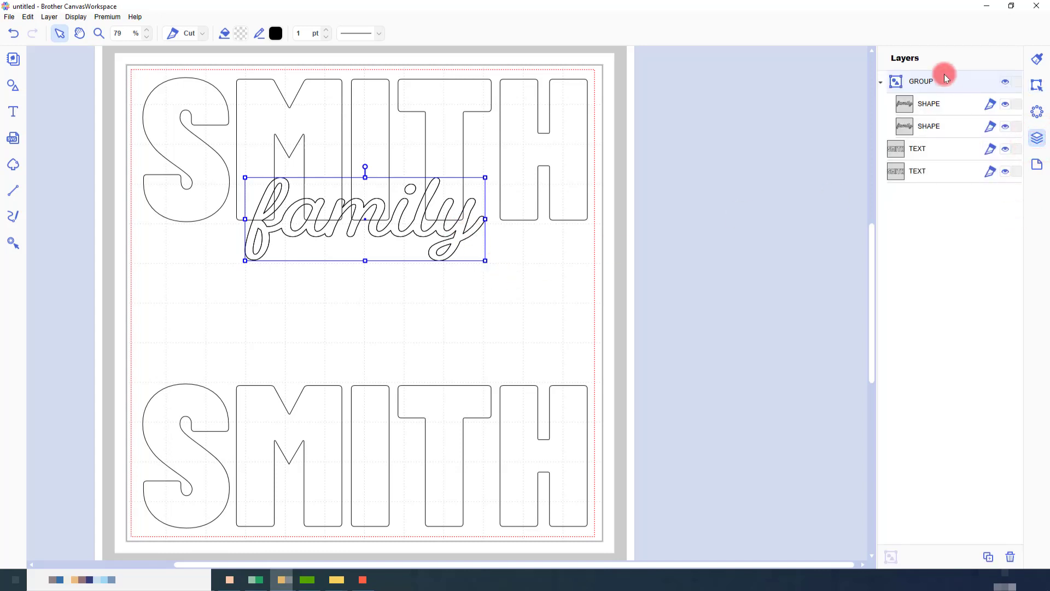
Ungroup the 'family' group into its two separate shapes.
right_click(921, 81)
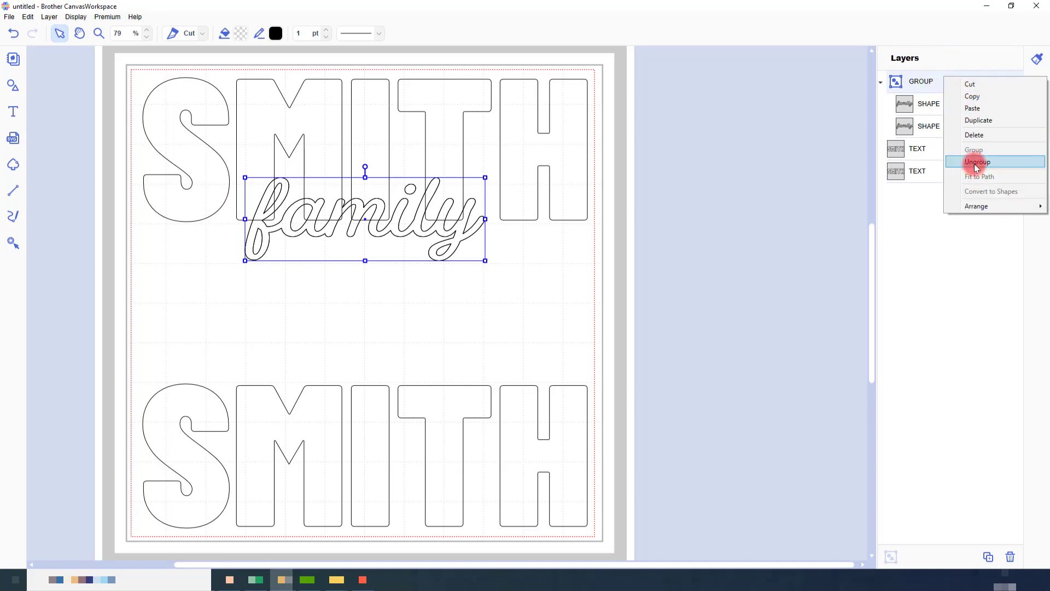
click(978, 162)
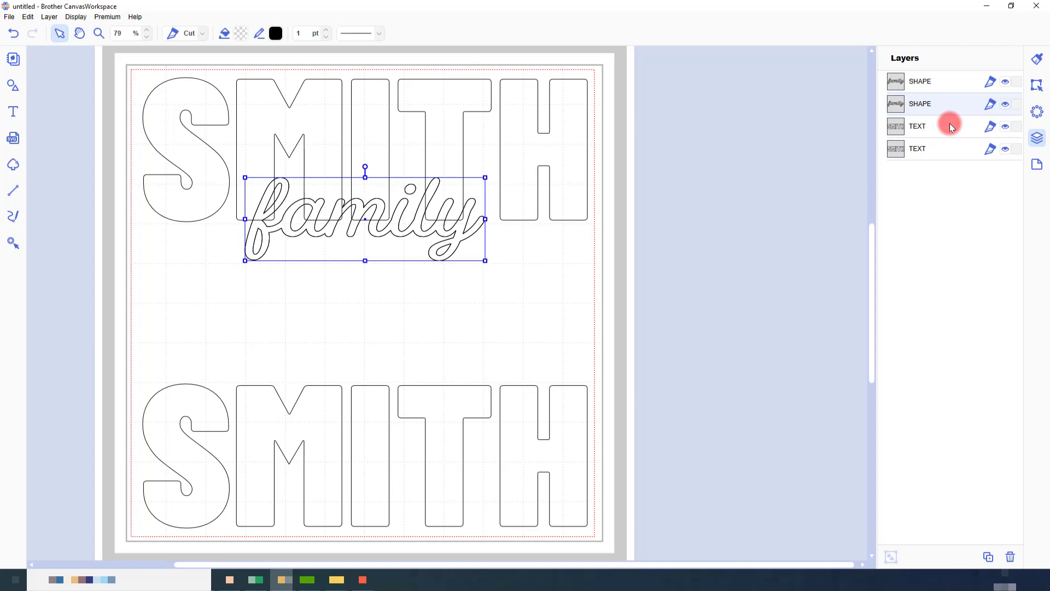
Select the top SMITH together with one 'family' shape for combining.
click(917, 149)
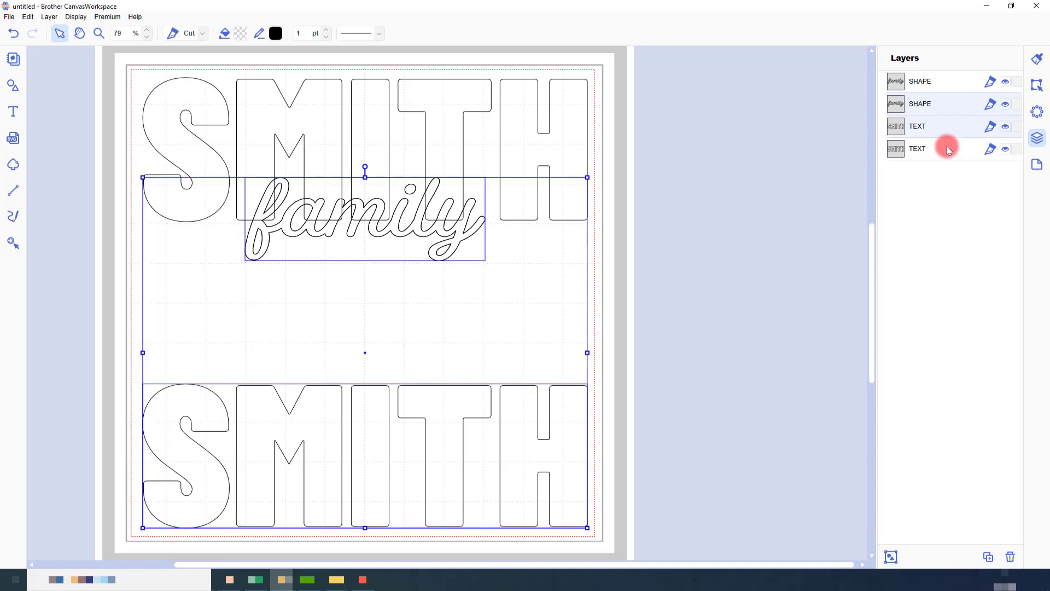
click(918, 148)
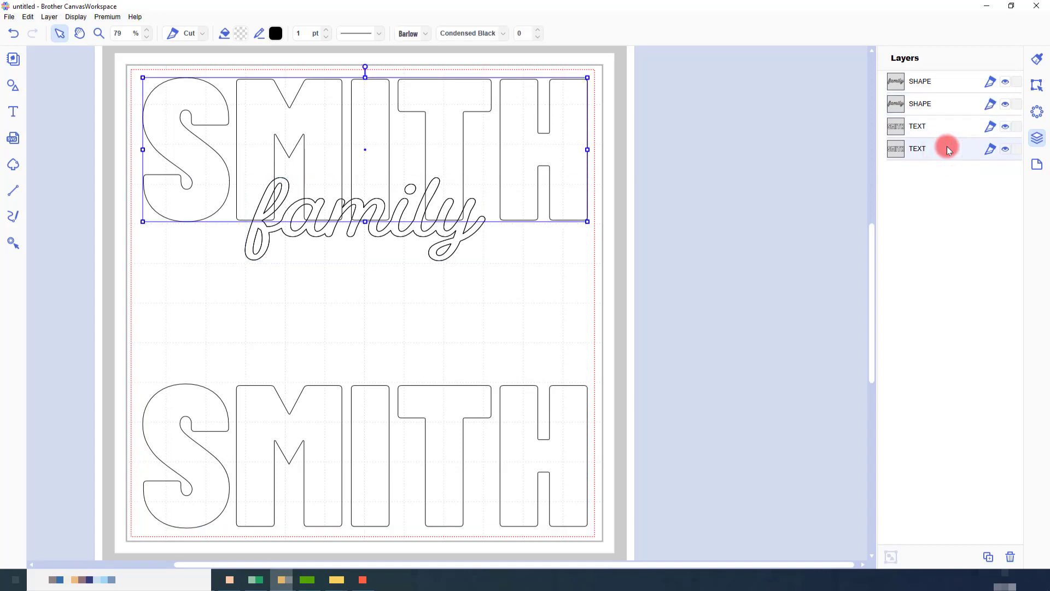
click(920, 104)
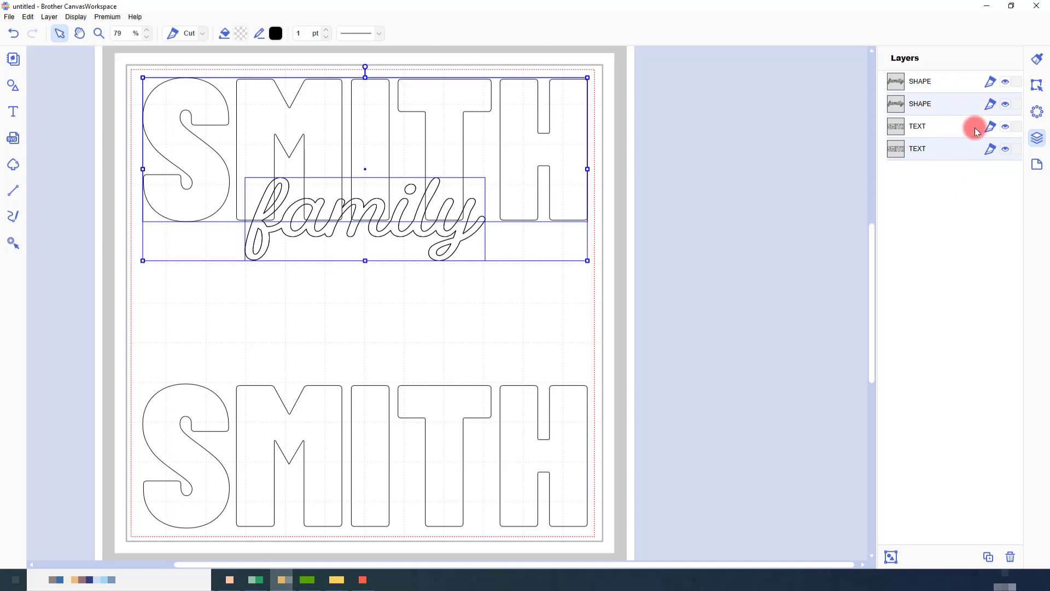
click(1036, 85)
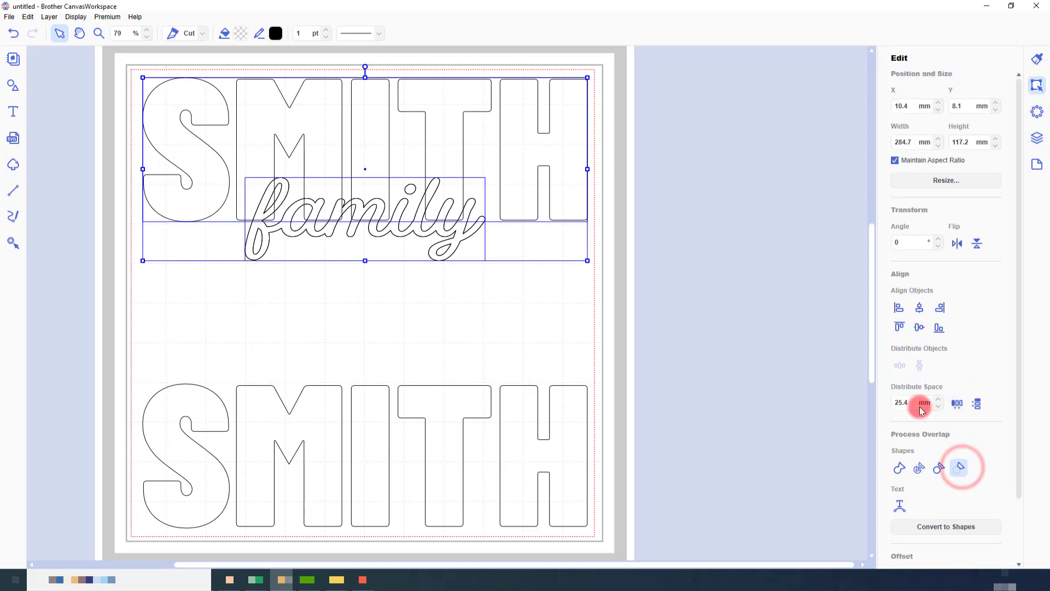
Exclude 'family' from the top SMITH, then move the spare 'family' copy to the page middle.
click(959, 468)
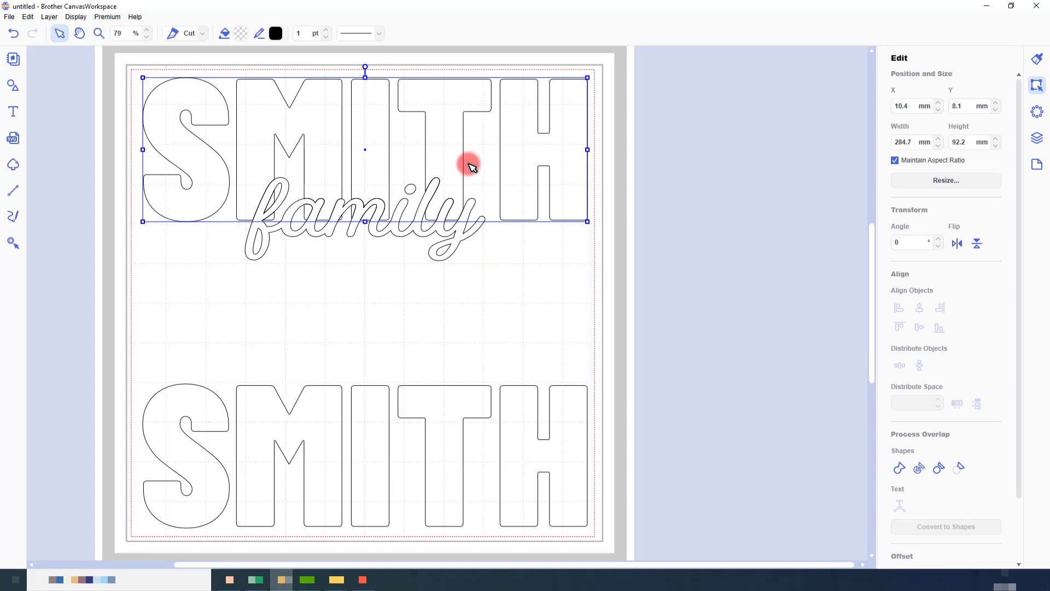
click(1036, 137)
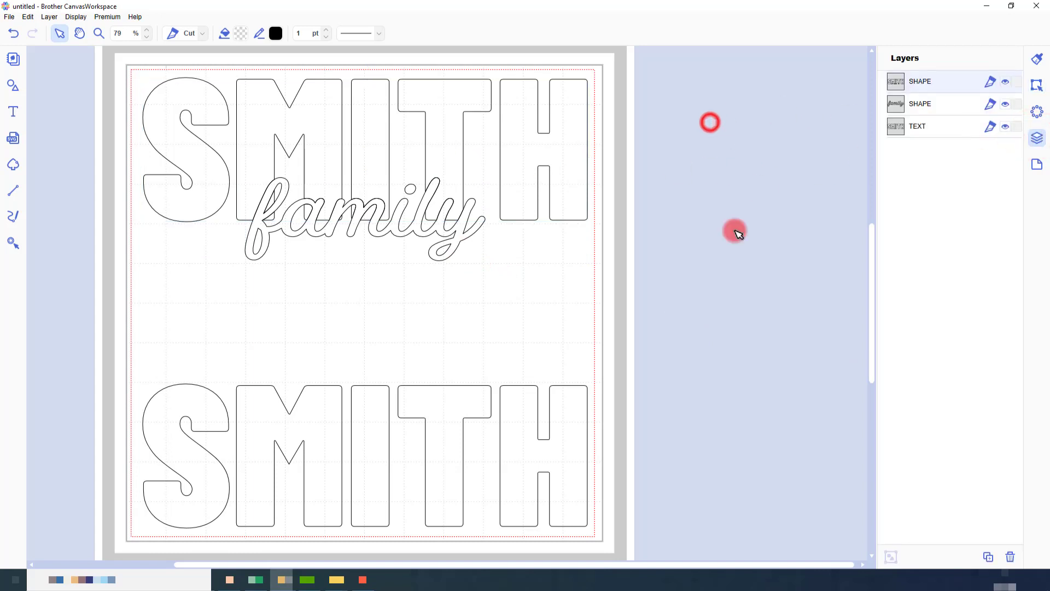
drag(735, 231, 529, 329)
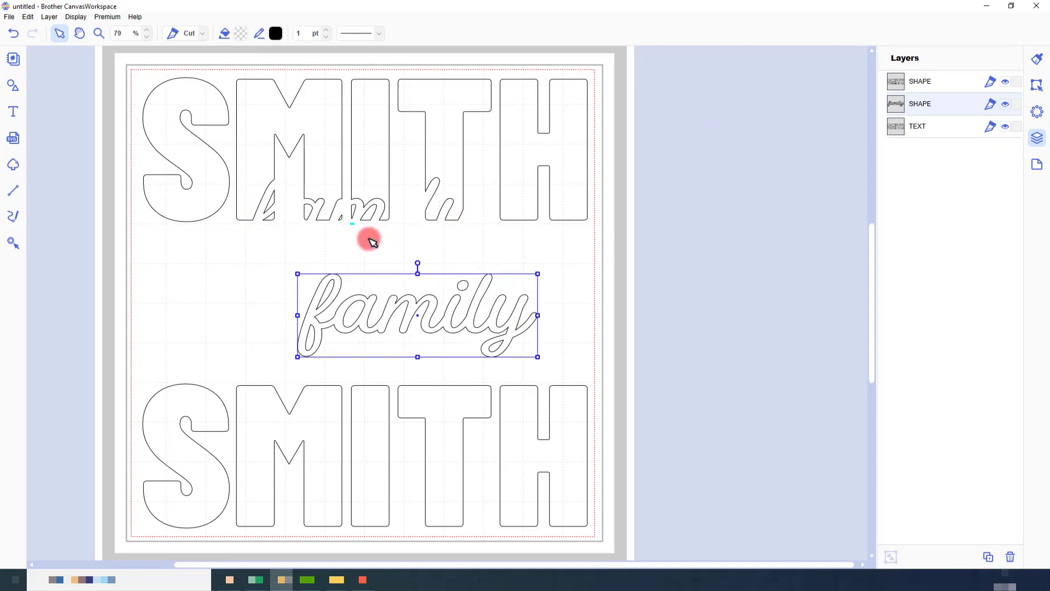
mouse_move(341, 208)
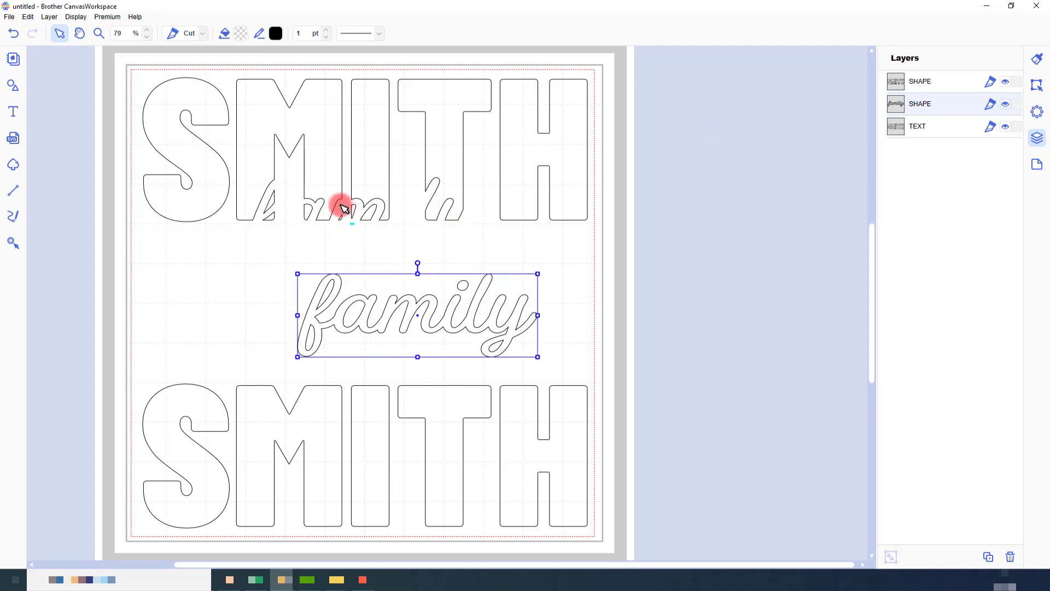
mouse_move(341, 231)
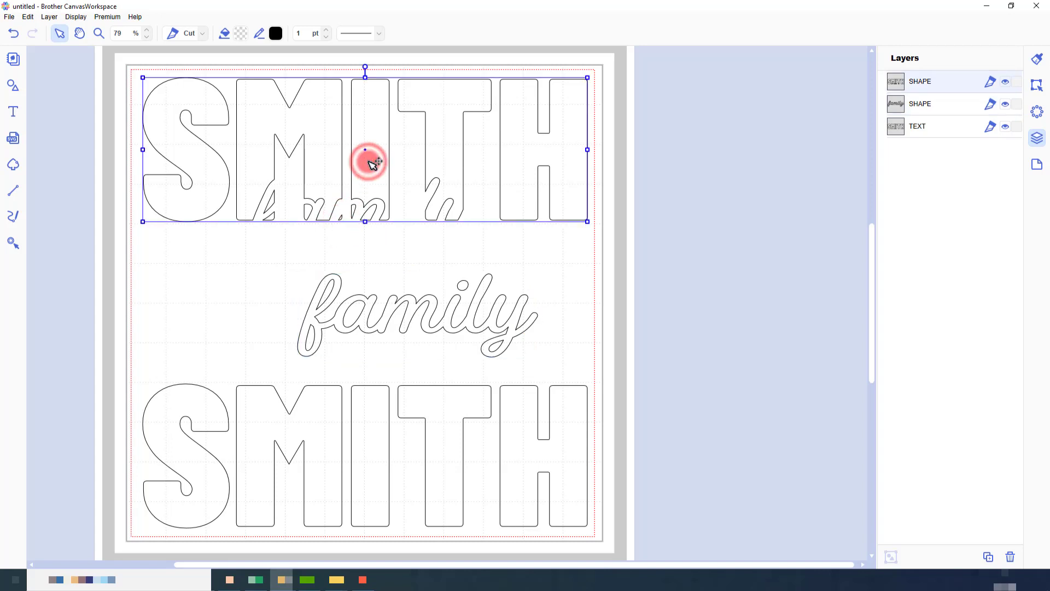
mouse_move(348, 241)
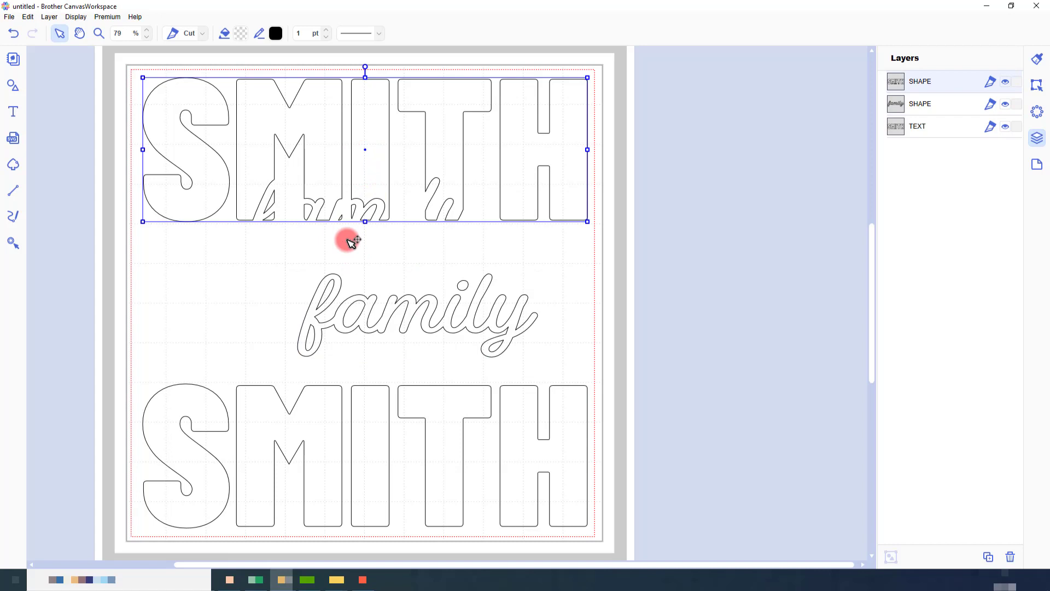
Enter point editing on the knocked-out top SMITH shape.
double_click(348, 240)
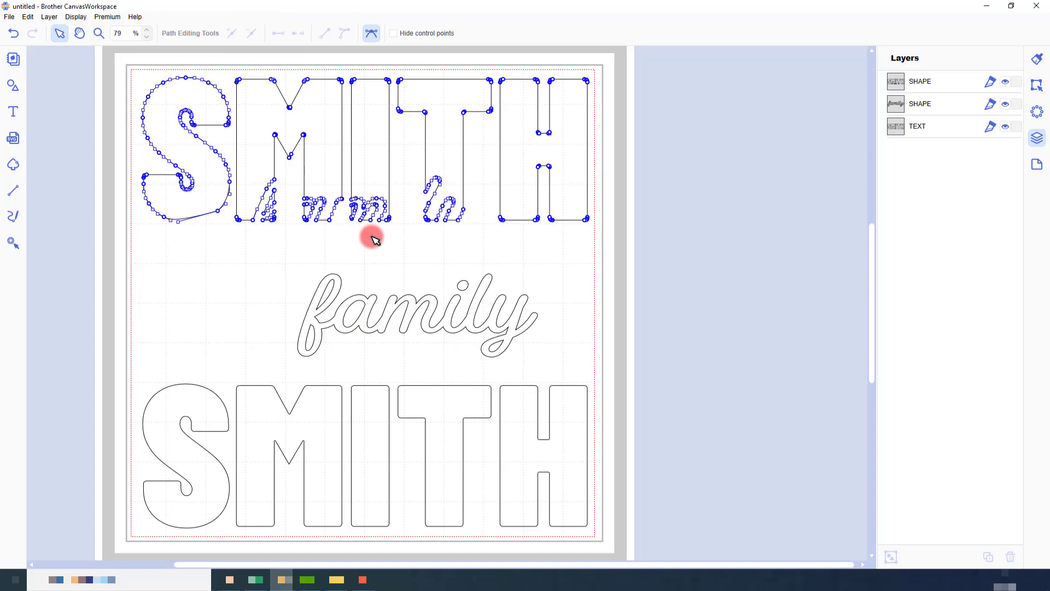
Place the 'family' copy back in the cutout and fill the top SMITH black.
click(402, 309)
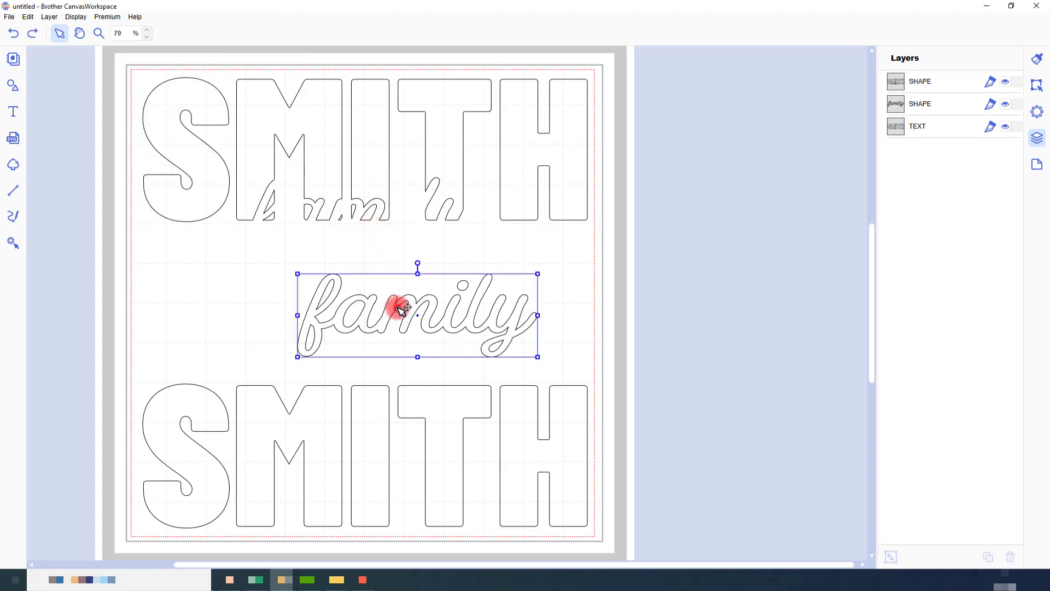
drag(417, 315, 362, 215)
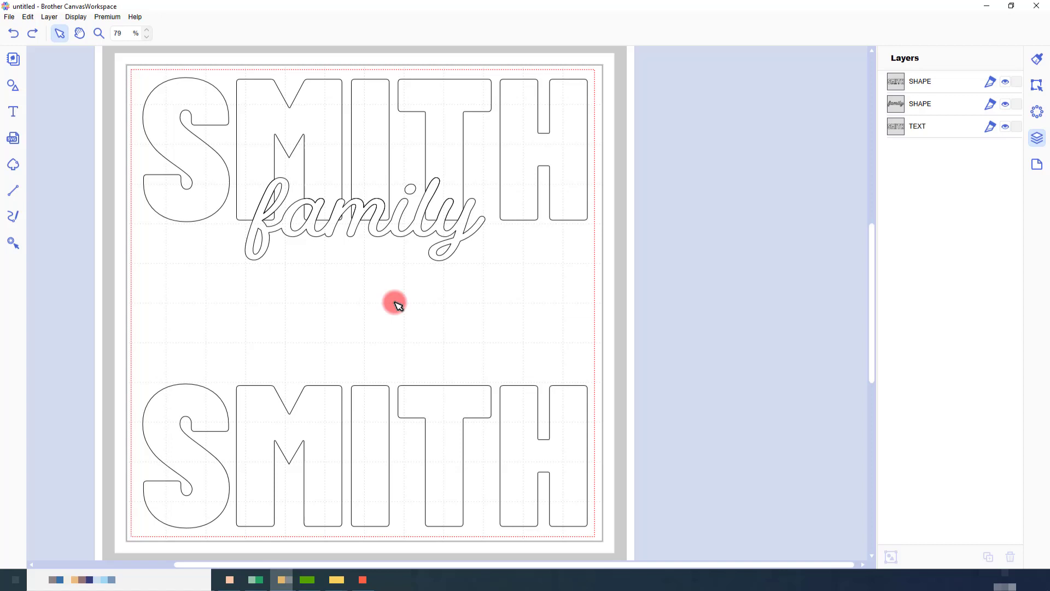
click(395, 306)
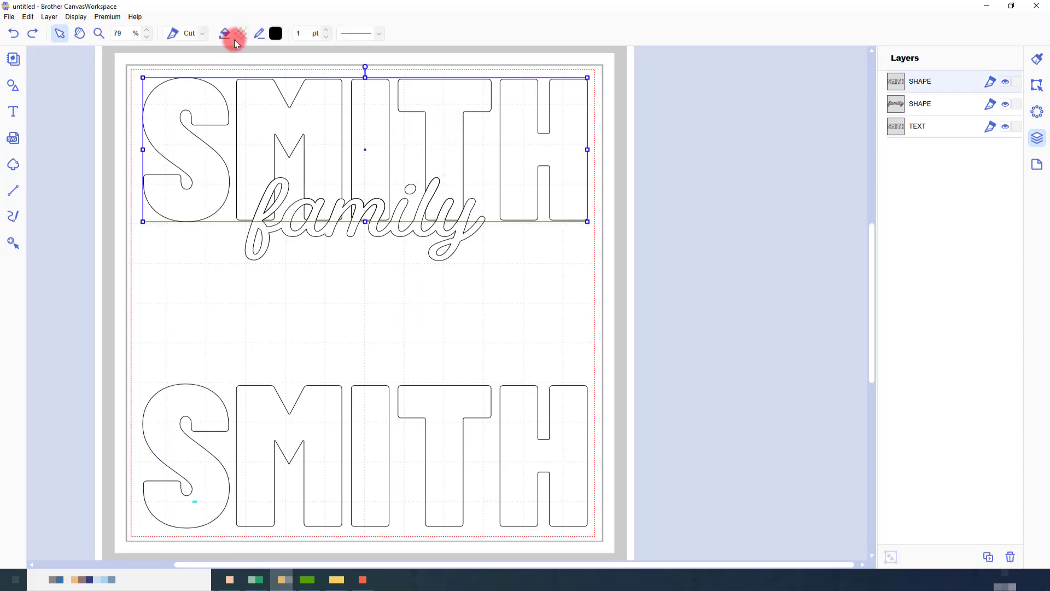
click(232, 34)
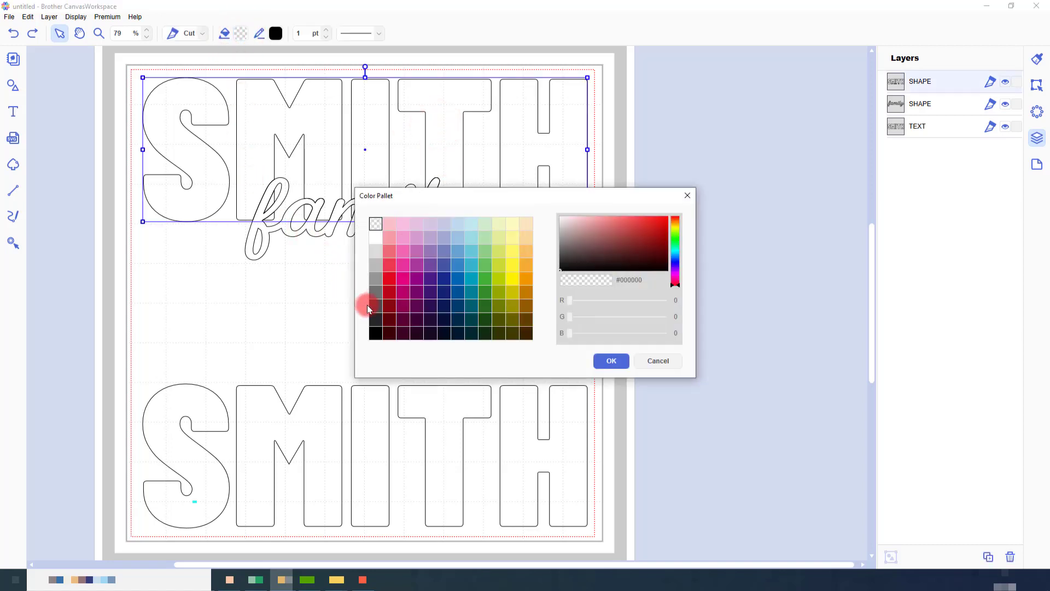
click(611, 359)
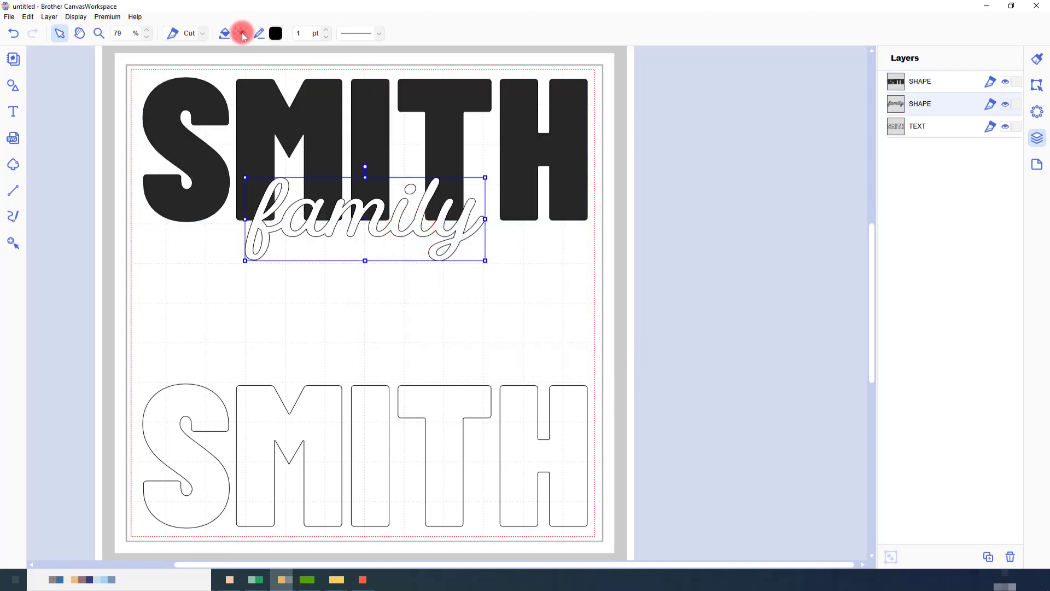
Fill 'family' pink and group it with the black SMITH.
click(243, 34)
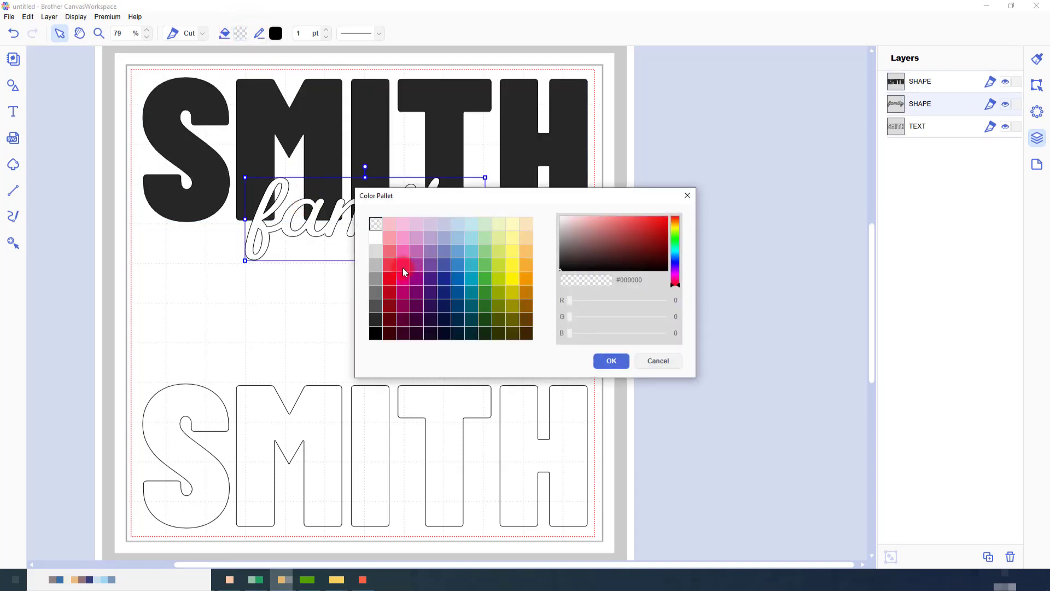
click(609, 360)
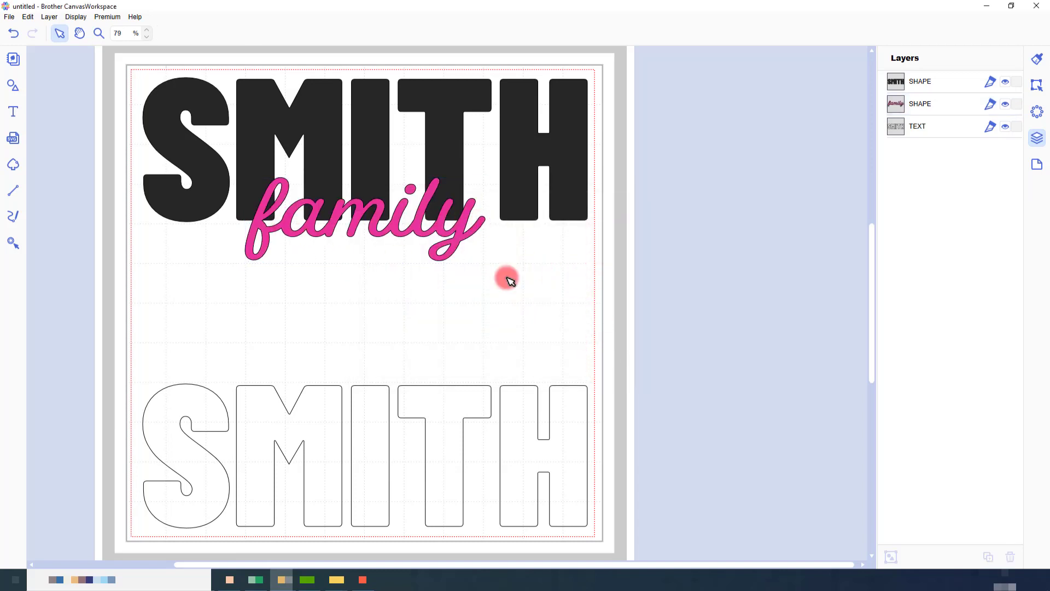
mouse_move(514, 302)
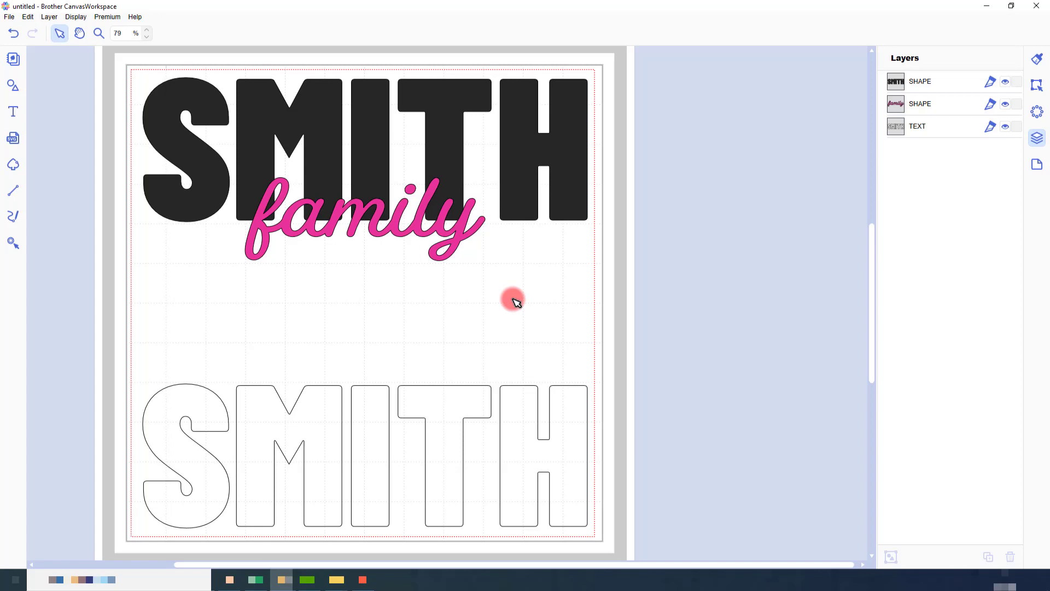
click(920, 81)
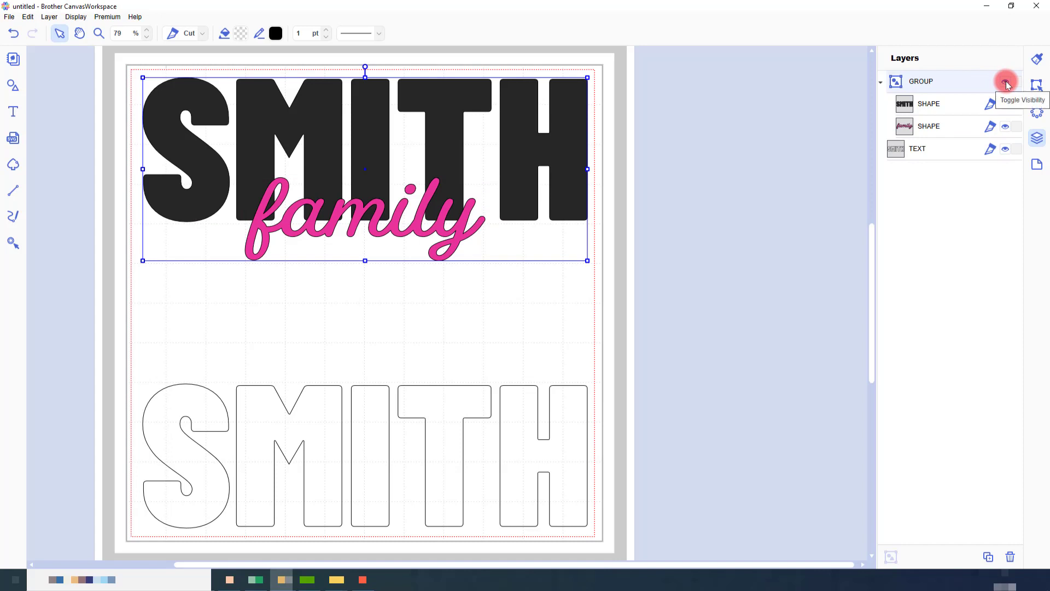
Hide the black-and-pink group and move the outline SMITH to the top with a copy beneath.
click(1005, 81)
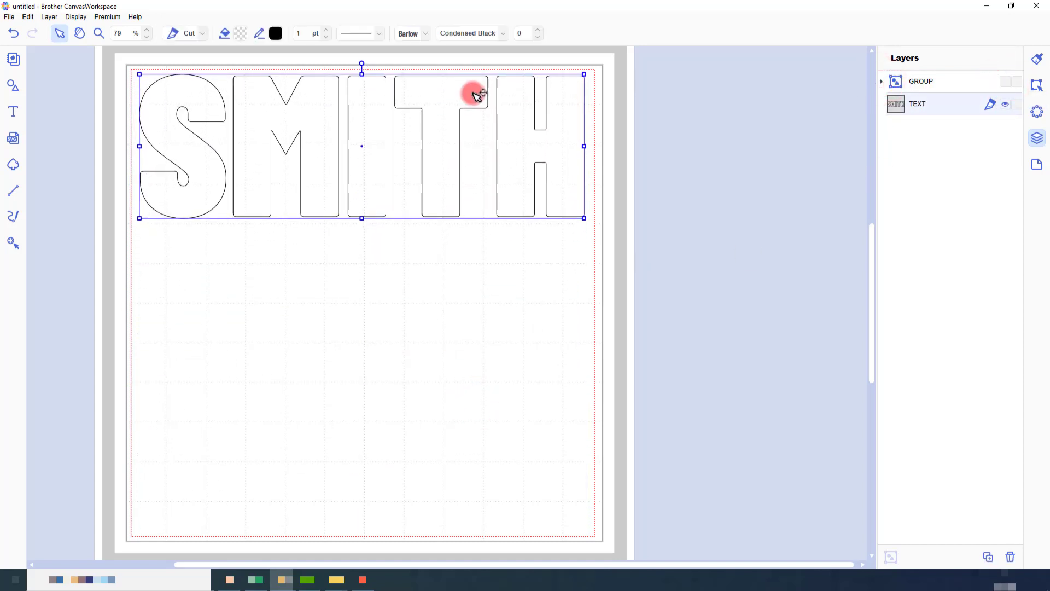
drag(476, 94, 523, 187)
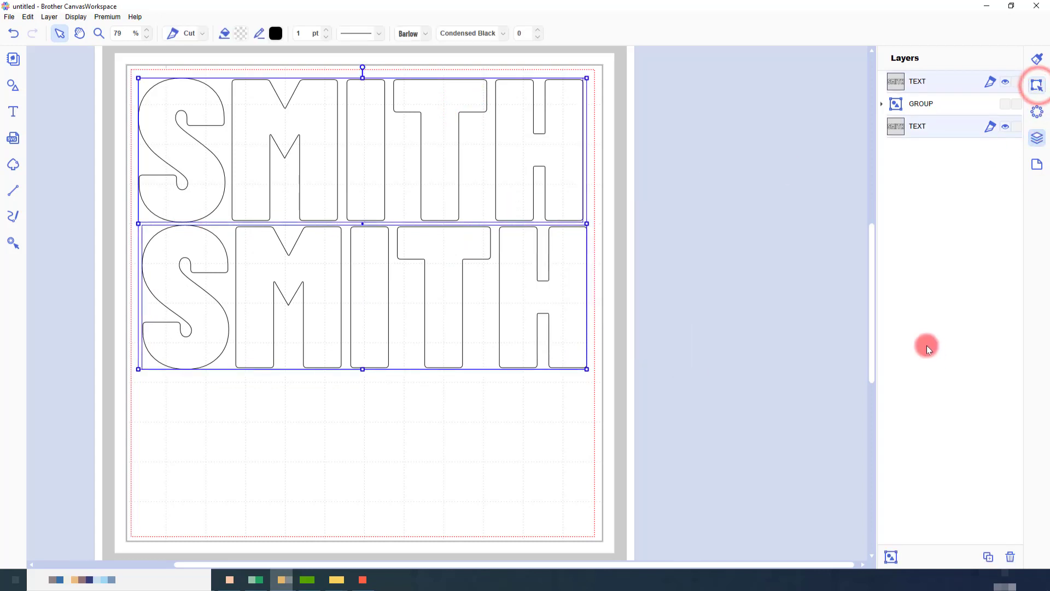
click(1036, 86)
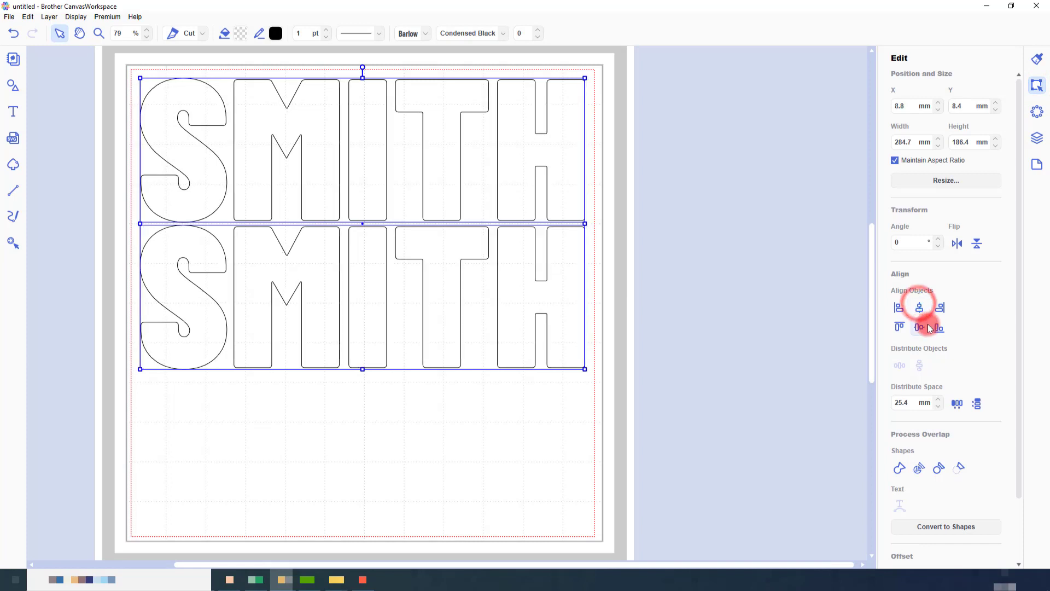
mouse_move(828, 315)
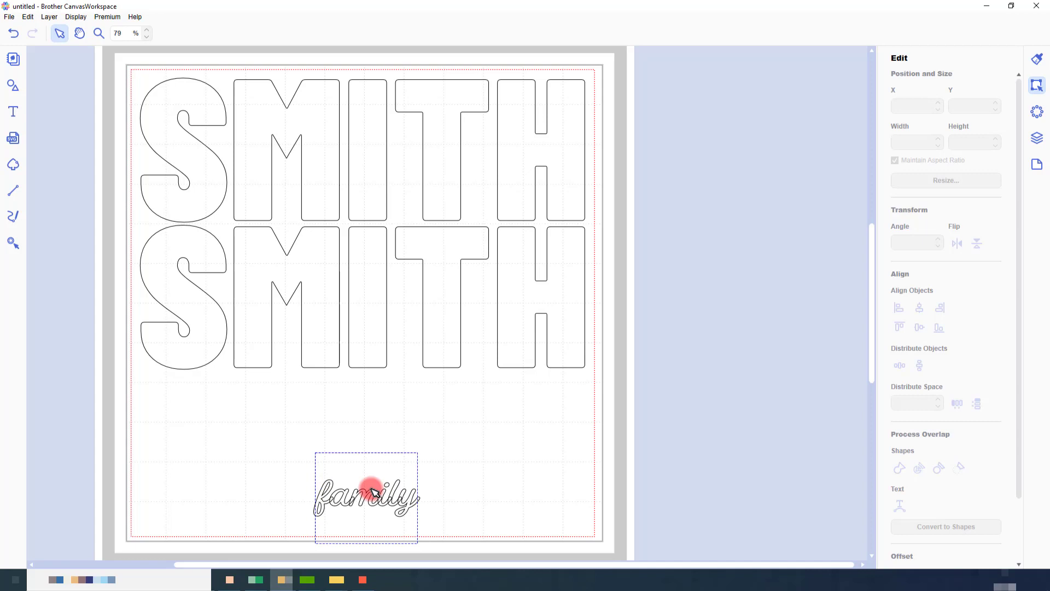
Select the stacked 'family' copies and align them center and middle on each other.
click(368, 495)
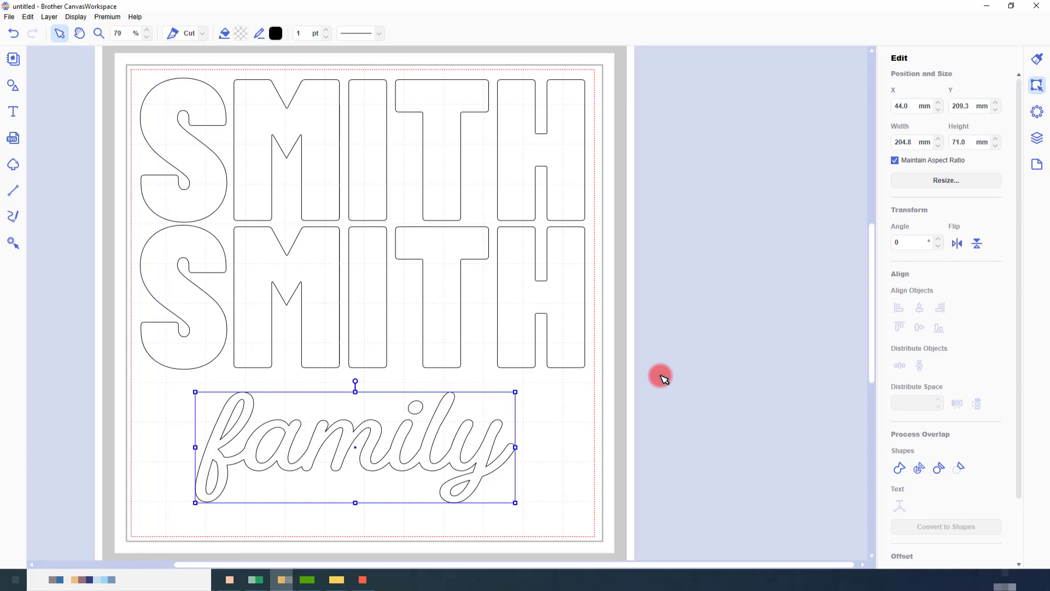
drag(354, 447, 368, 458)
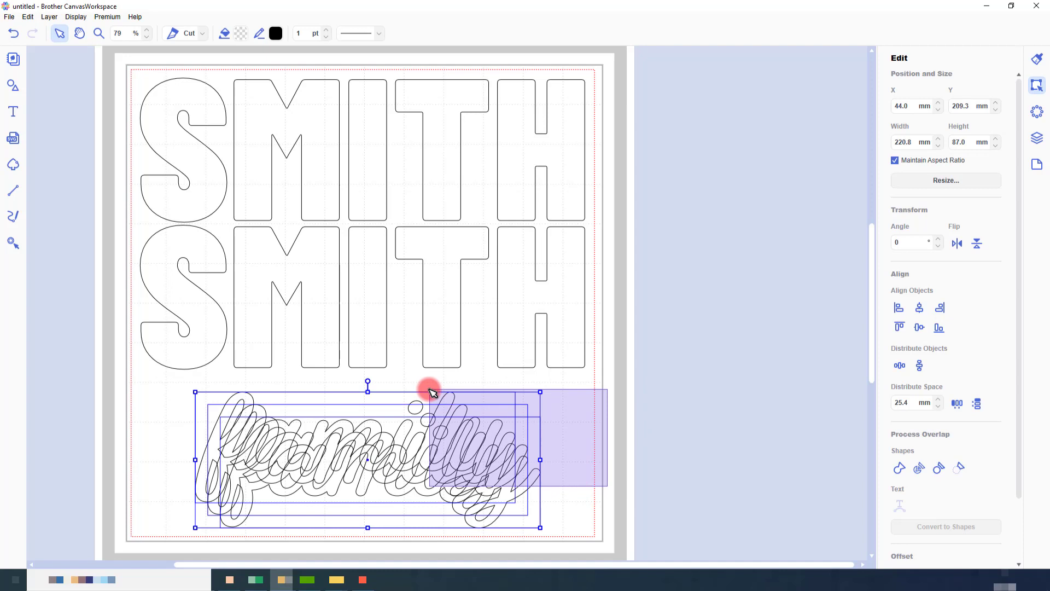
click(920, 327)
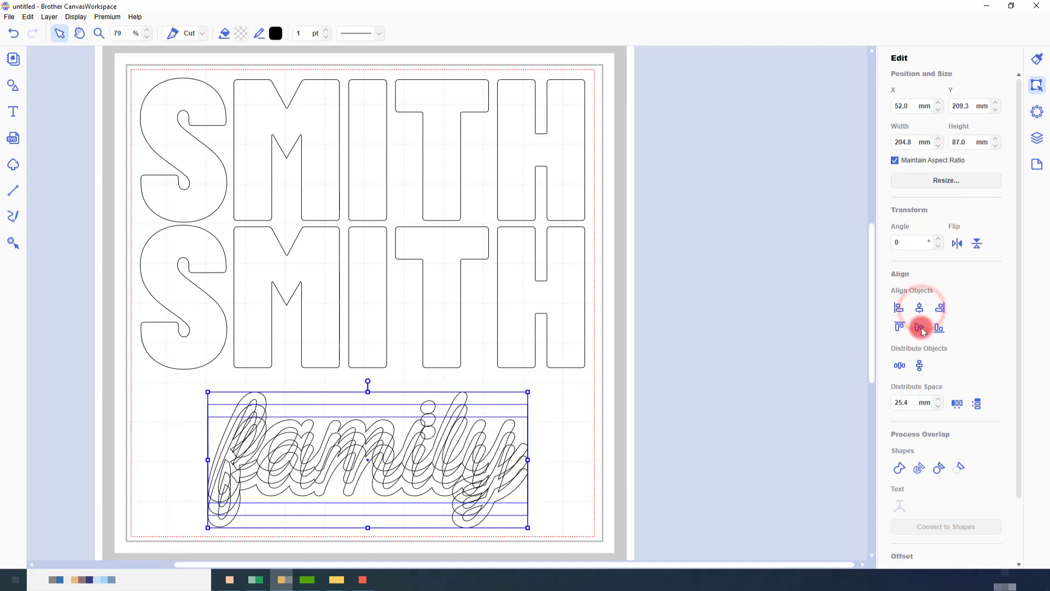
click(920, 327)
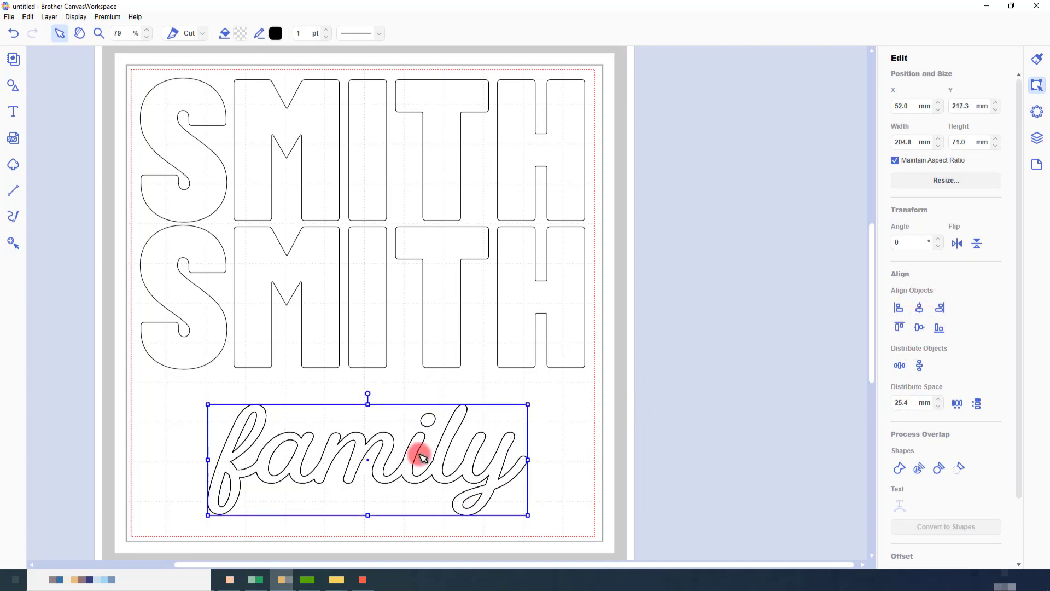
Move the 'family' copies up to straddle the gap between the two SMITH words.
drag(422, 458, 462, 256)
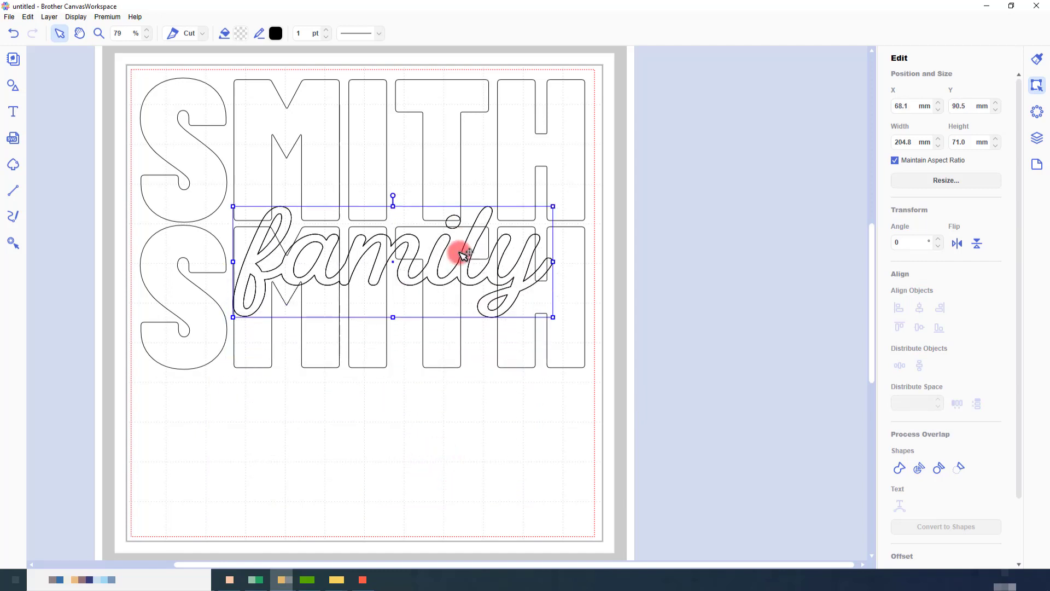
drag(461, 254, 445, 231)
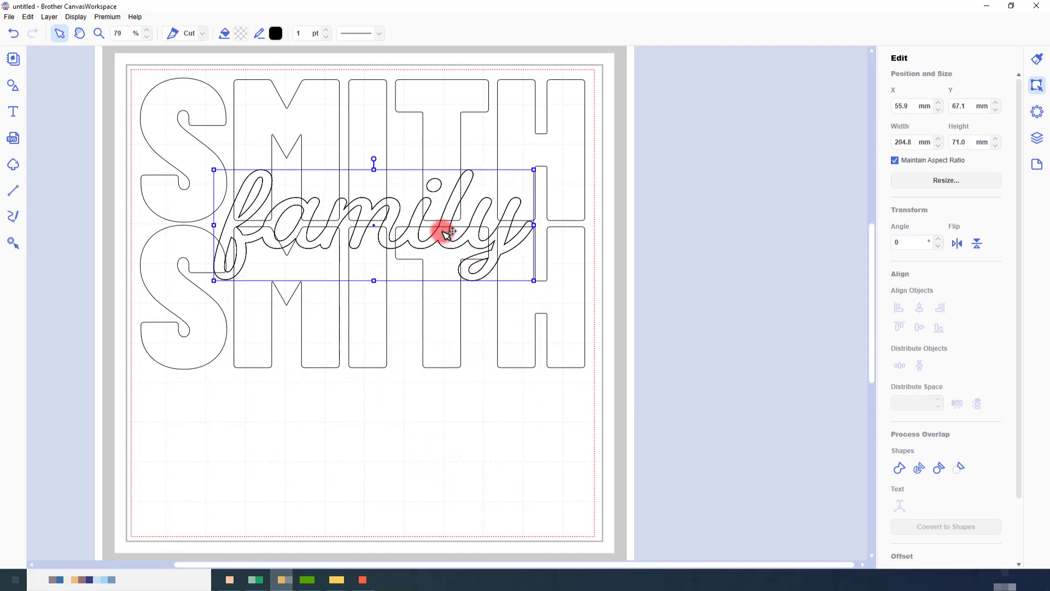
drag(448, 231, 444, 234)
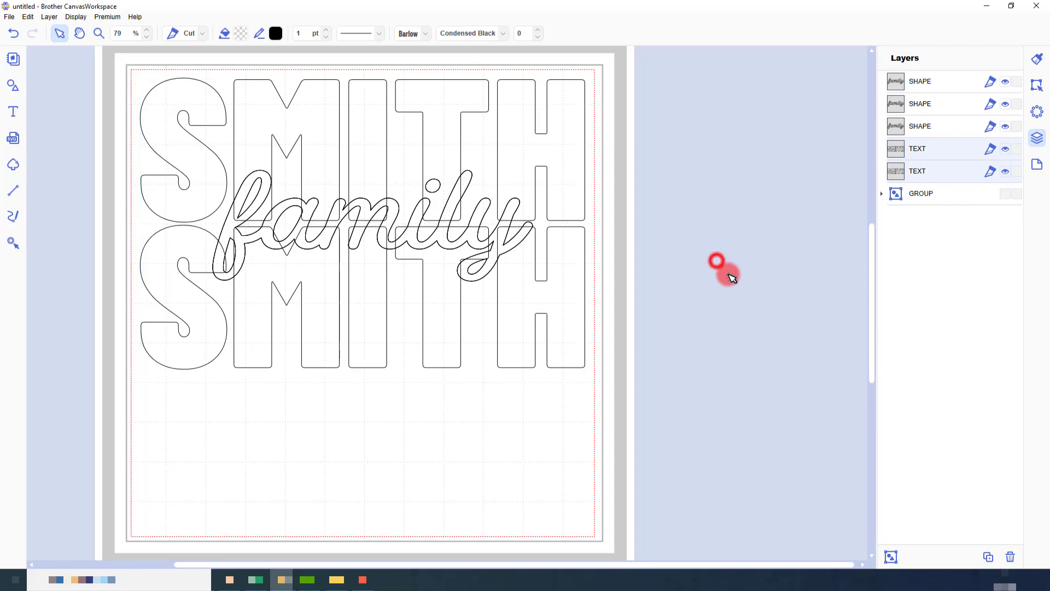
click(918, 170)
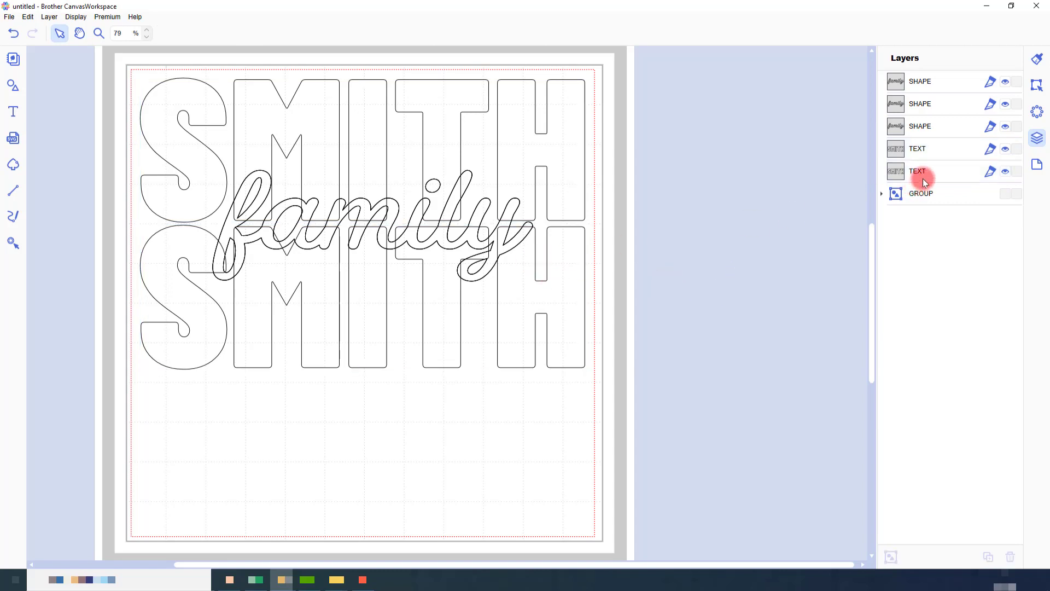
click(917, 170)
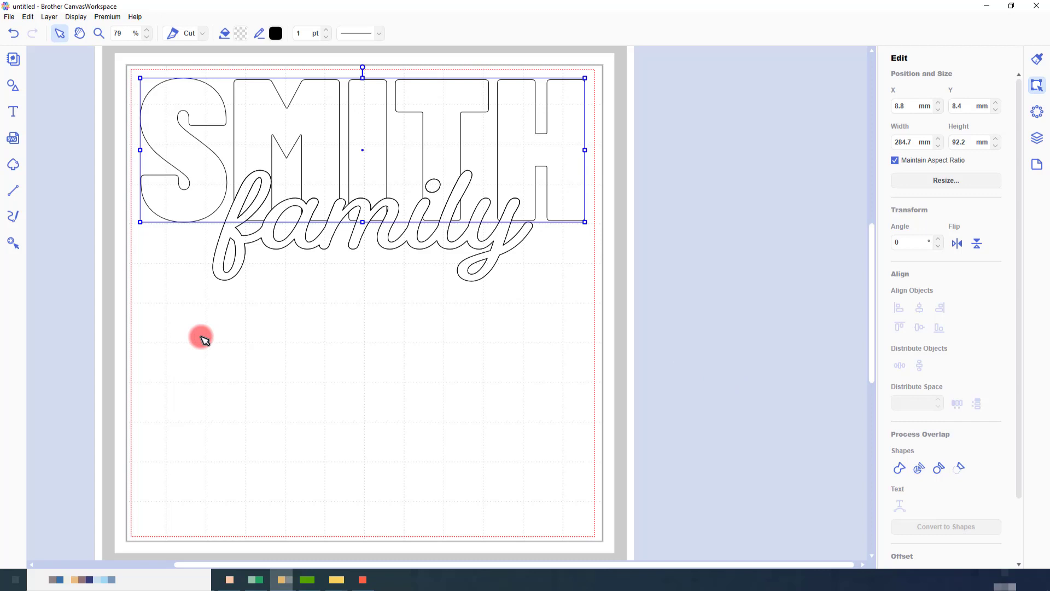
mouse_move(532, 231)
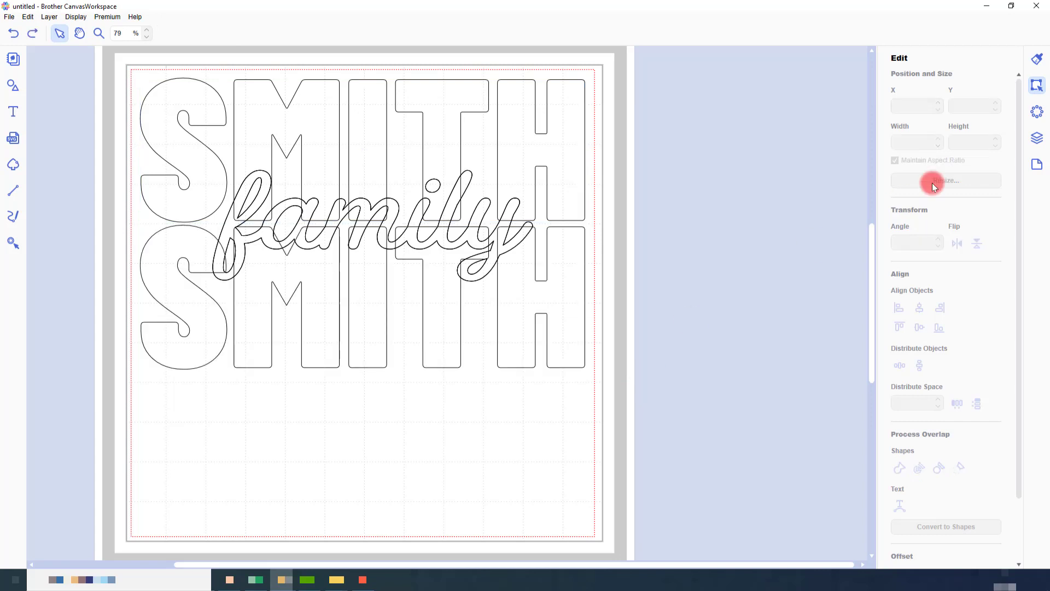
click(1036, 138)
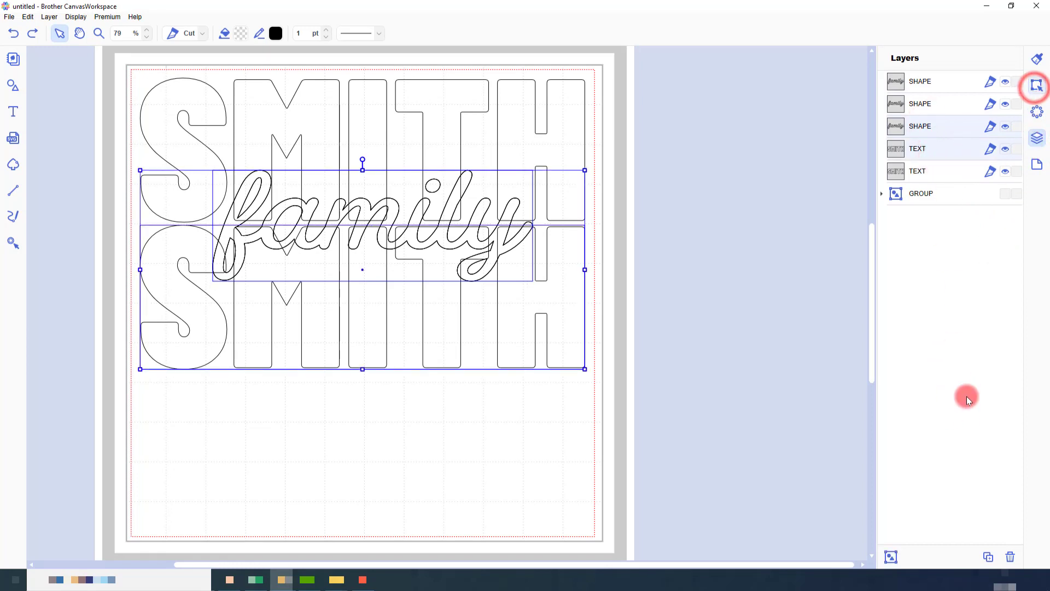
Subtract the family script from the lower SMITH word via Process Overlap.
click(1036, 85)
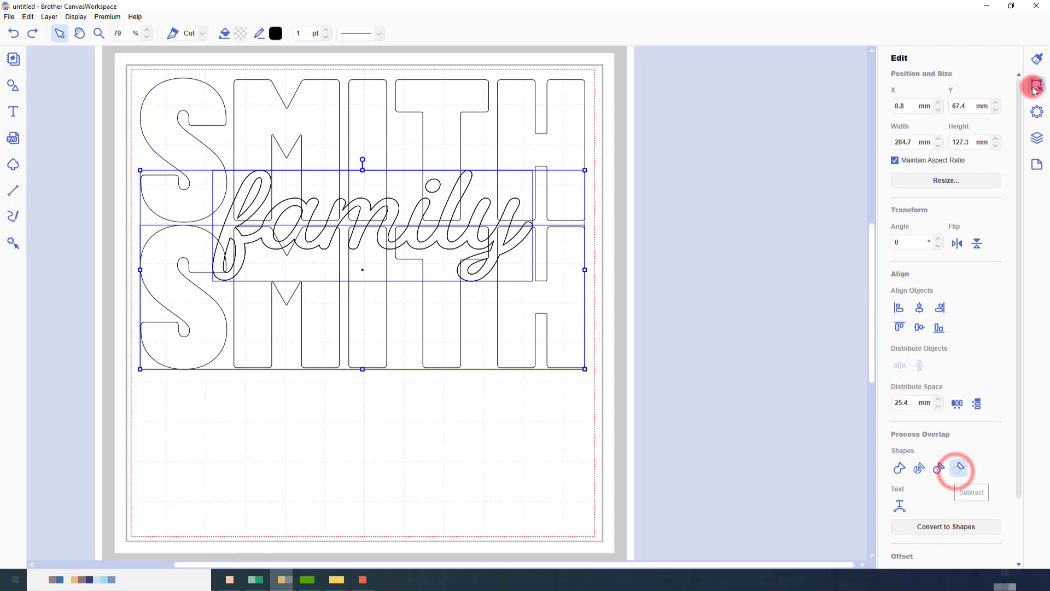
click(958, 467)
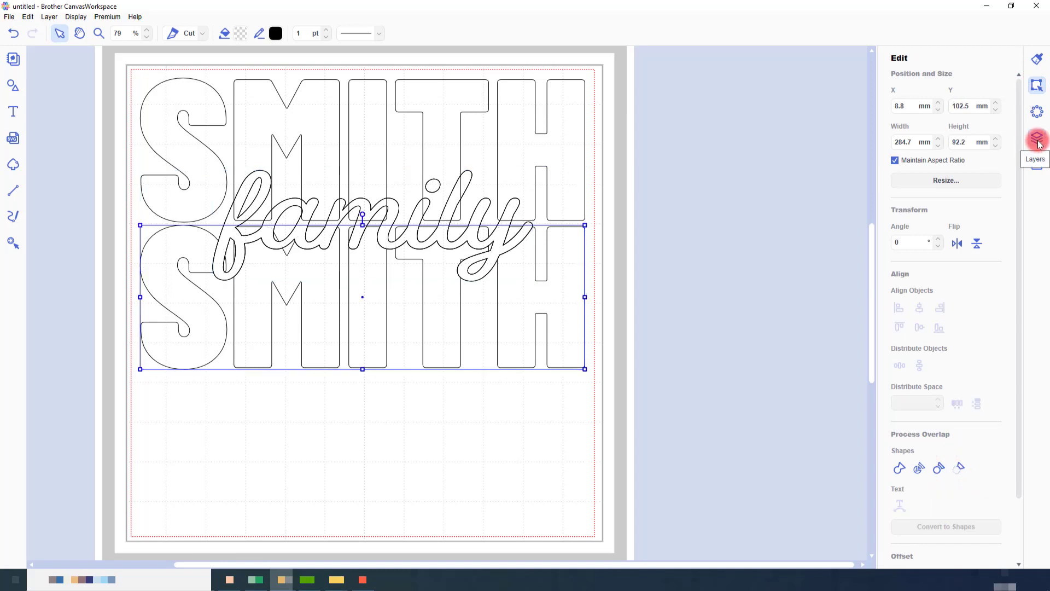
click(1036, 138)
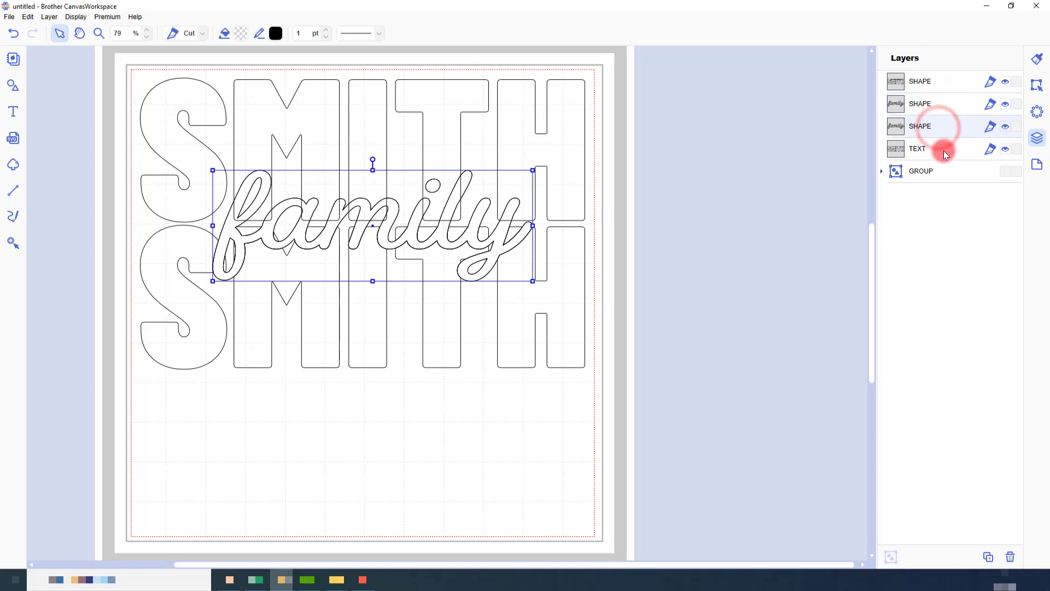
Subtract another family copy from the upper SMITH word the same way.
click(1036, 88)
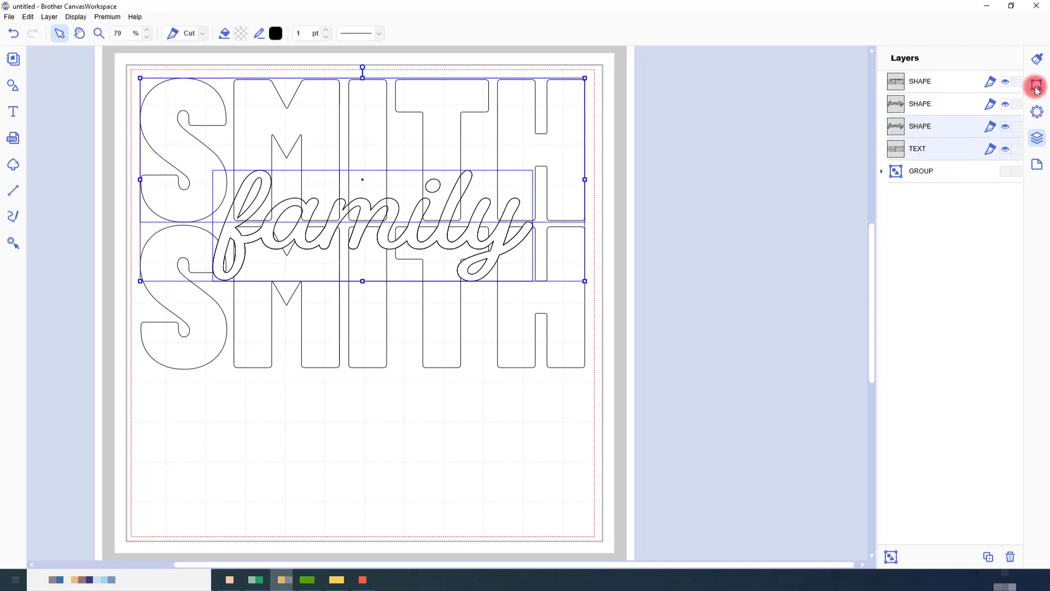
click(1036, 85)
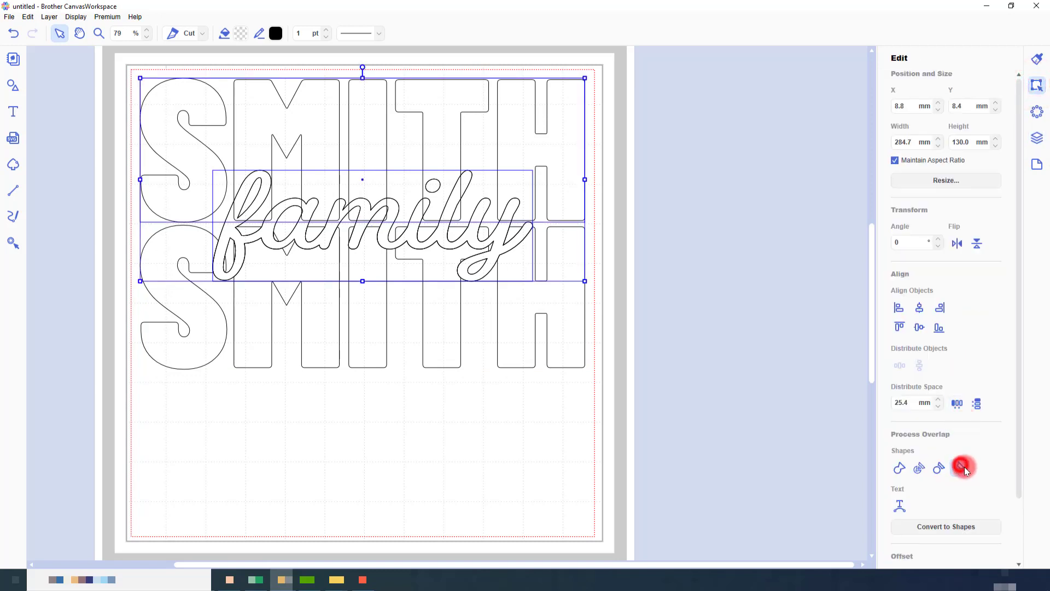
click(964, 467)
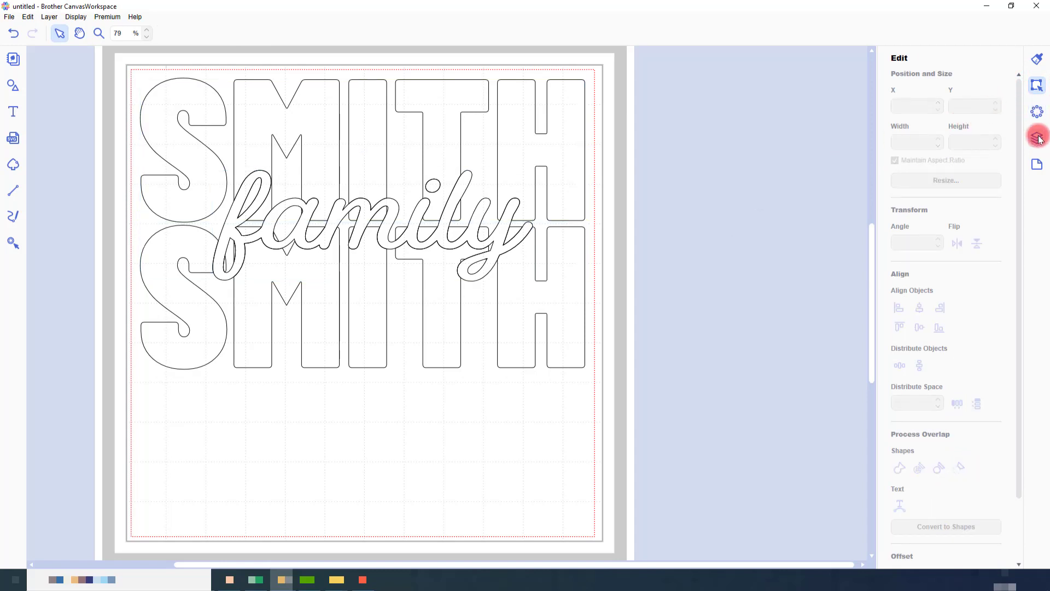
click(1036, 138)
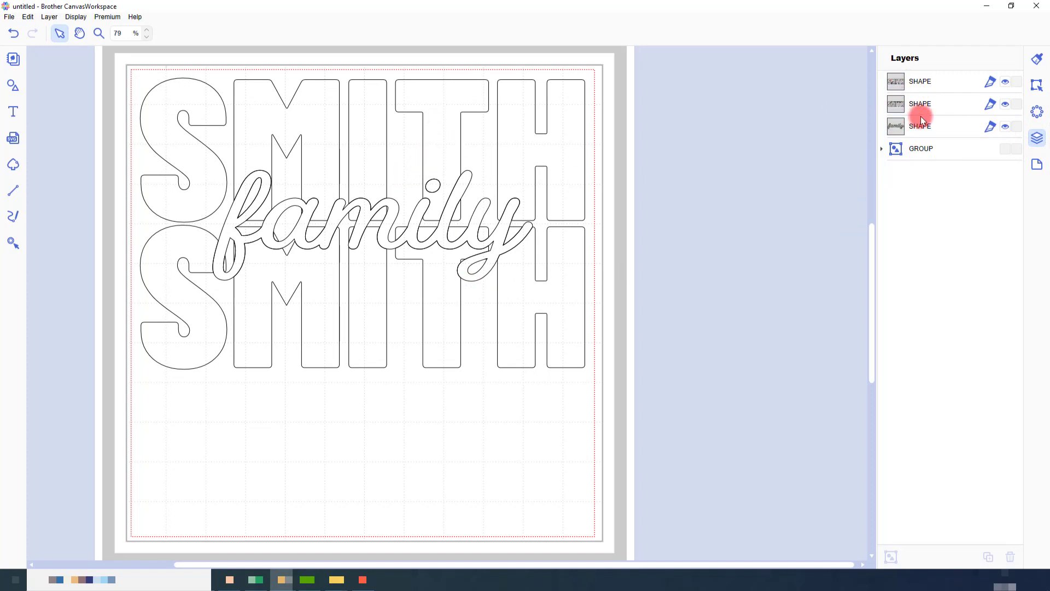
Show the remaining family copy again so it sits over both cut SMITH words.
click(1005, 127)
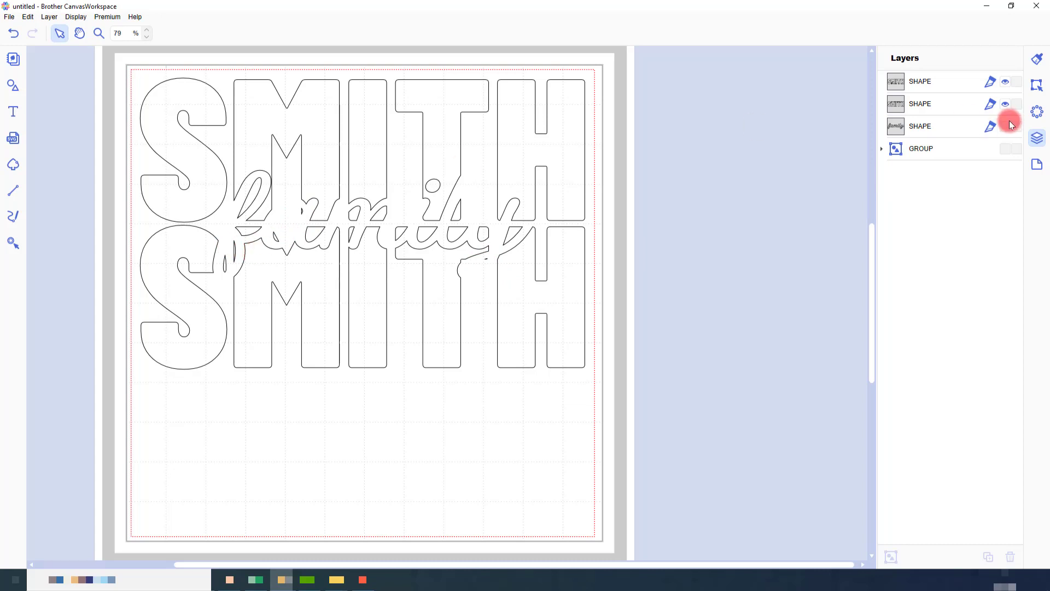
click(920, 126)
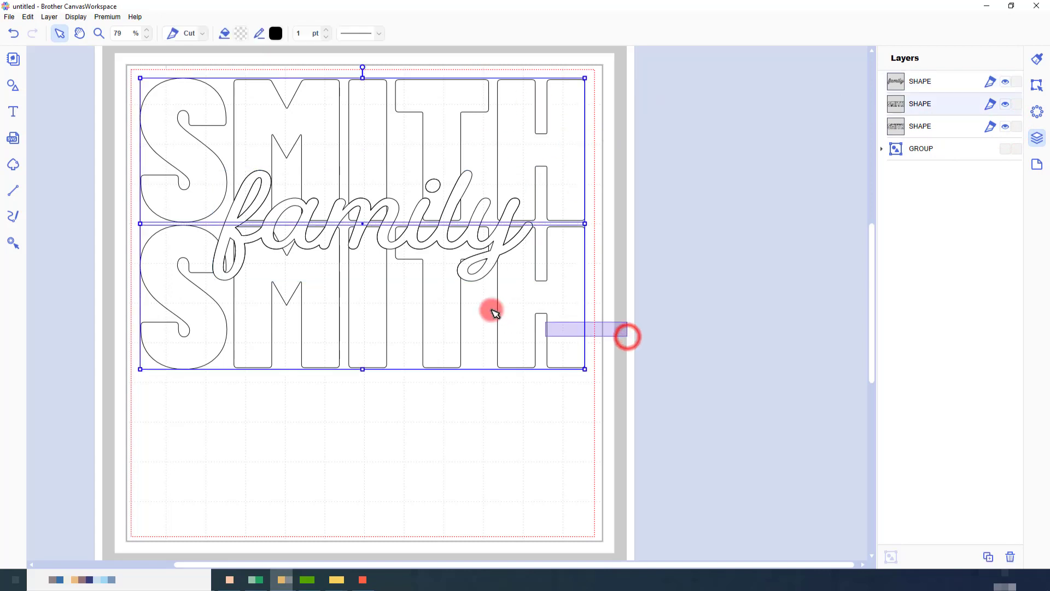
Fill both cut SMITH words solid black.
click(240, 34)
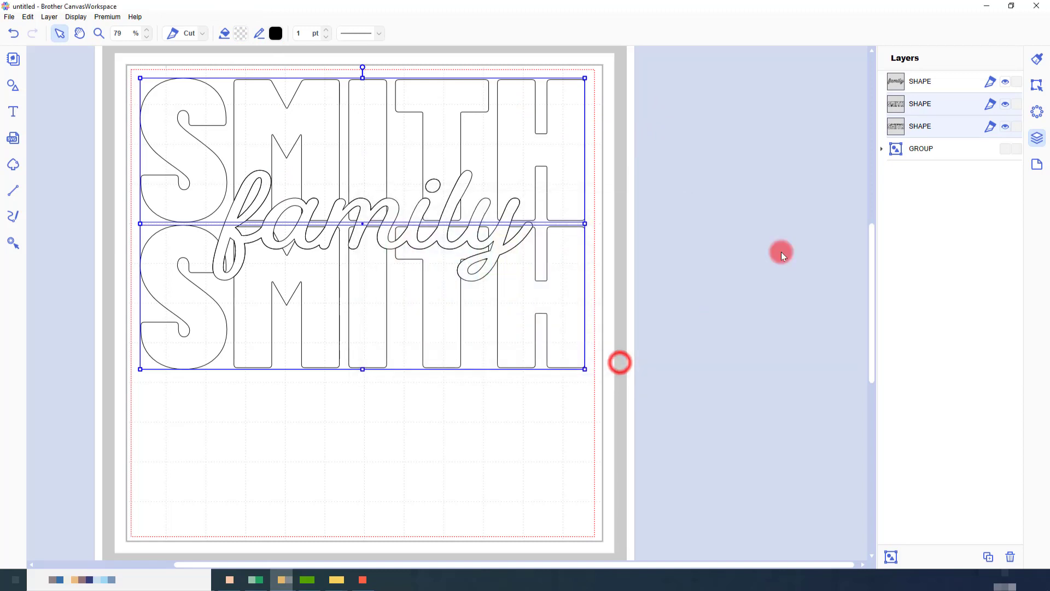
click(231, 33)
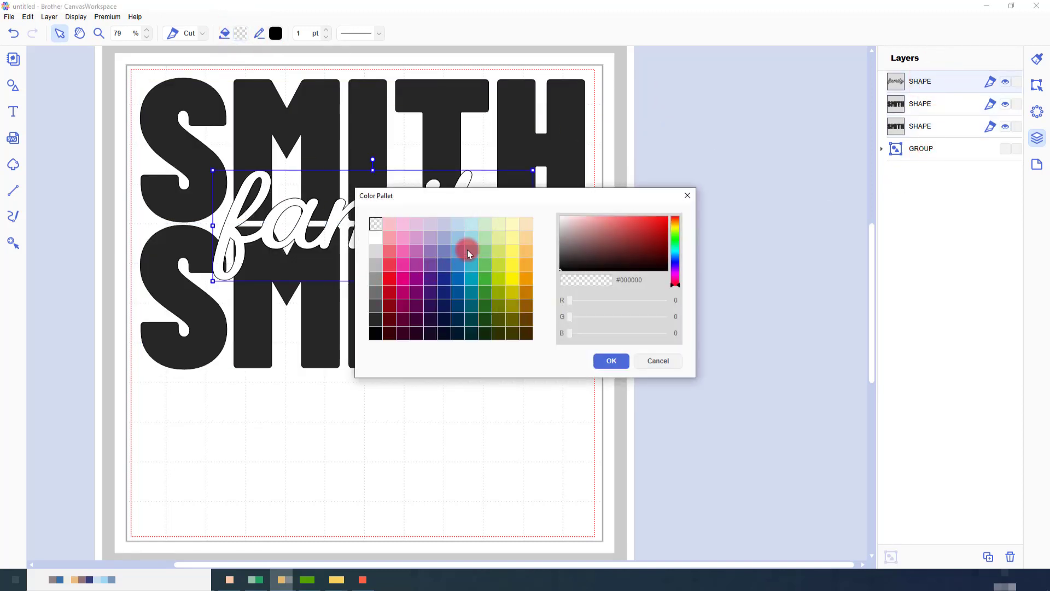
Colour the family script a purple-pink shade from the Color Pallet after trying blues and lavender.
click(457, 251)
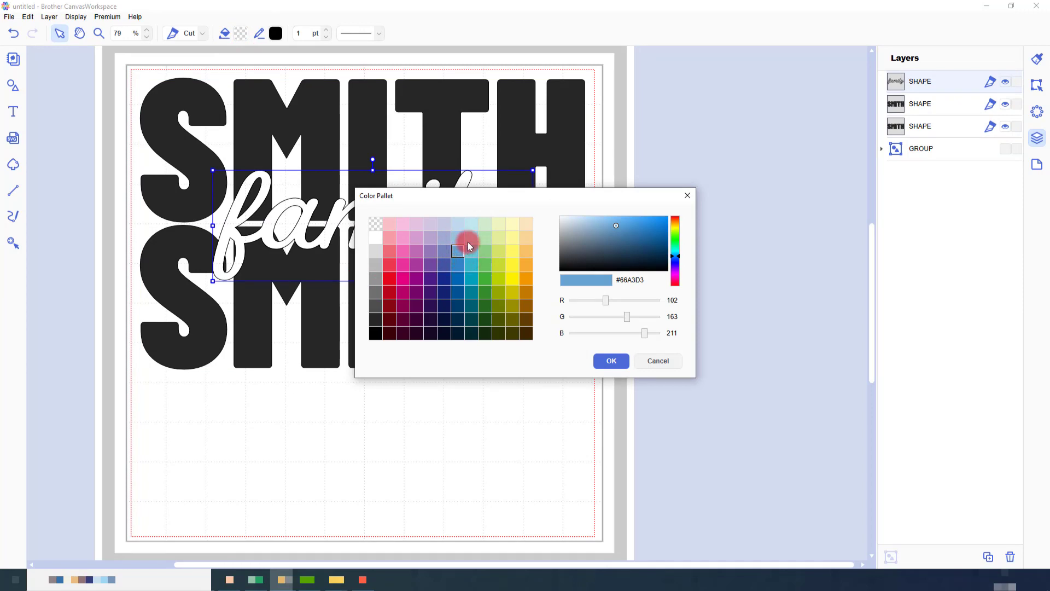
click(469, 253)
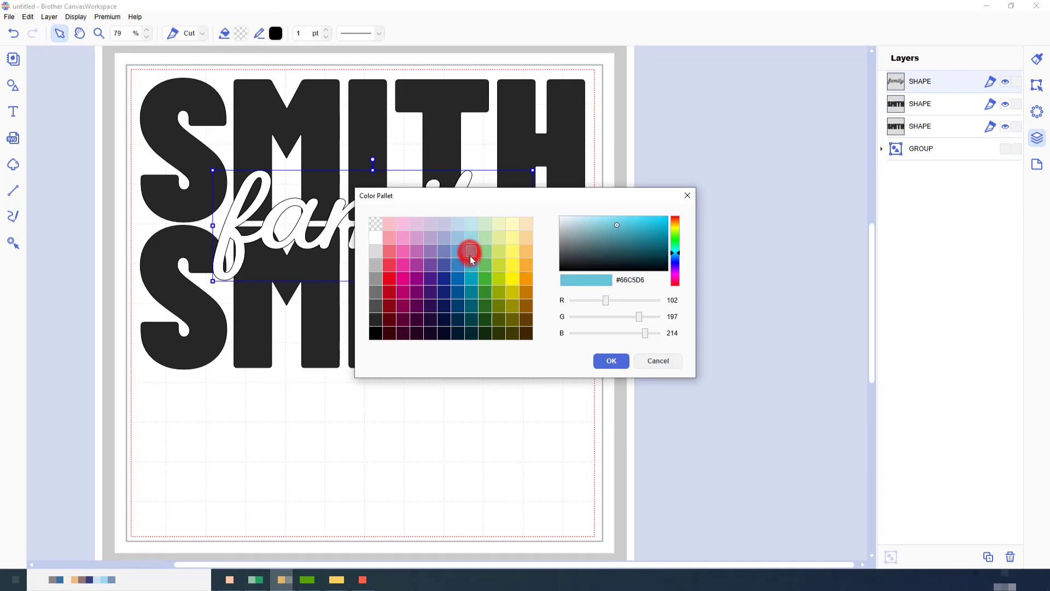
click(444, 237)
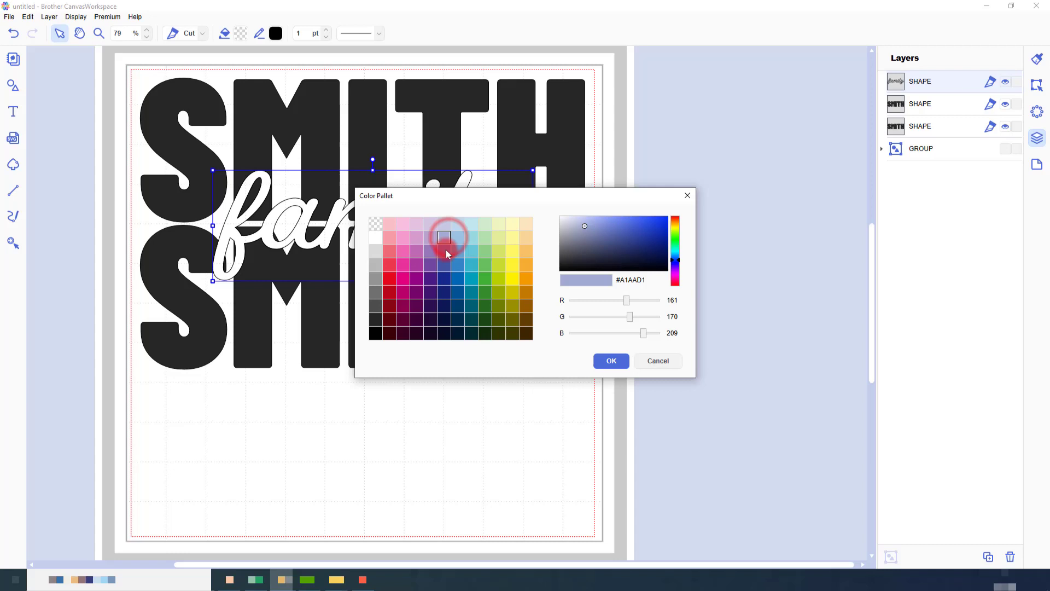
click(415, 249)
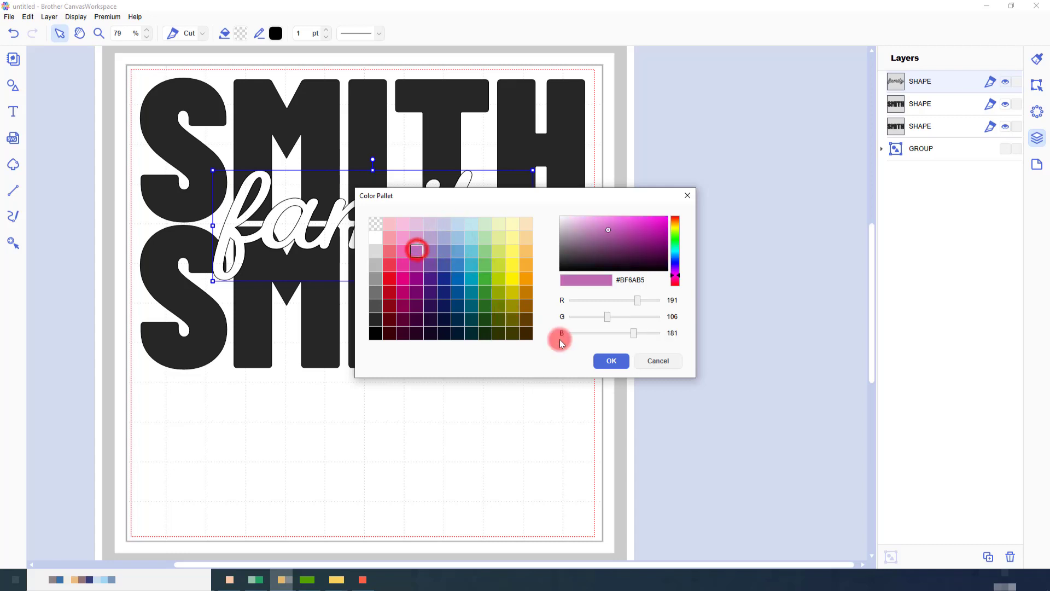
click(611, 360)
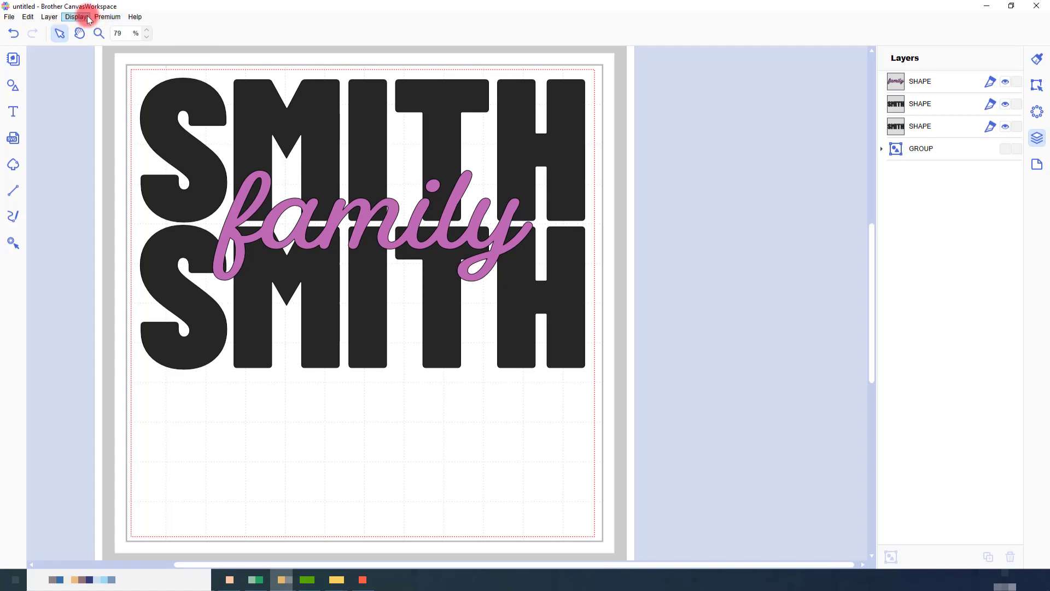
Zoom to the selected objects so the SMITH family design fills the workspace.
click(75, 17)
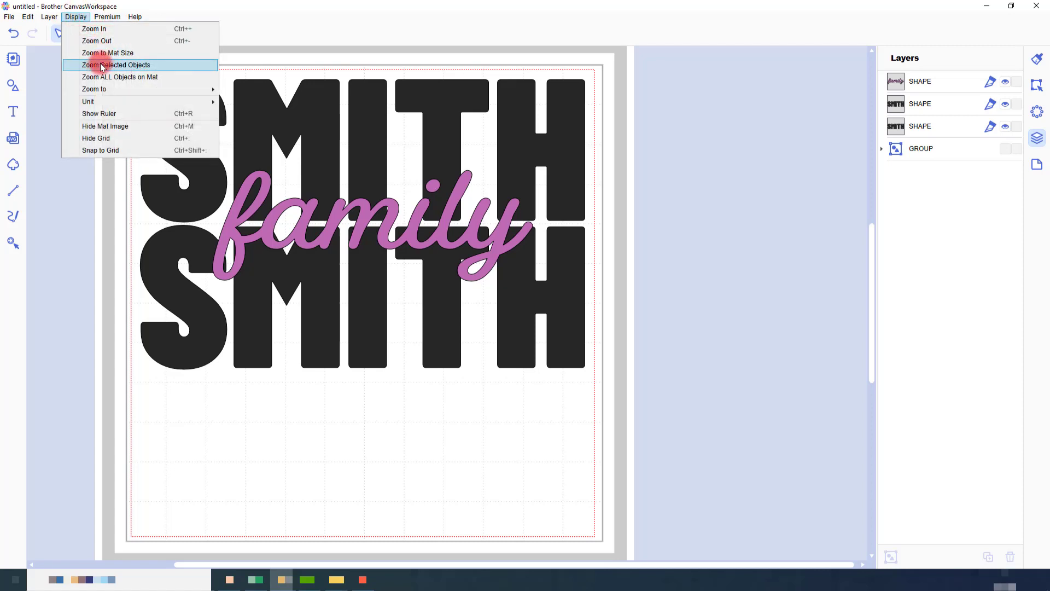
click(115, 65)
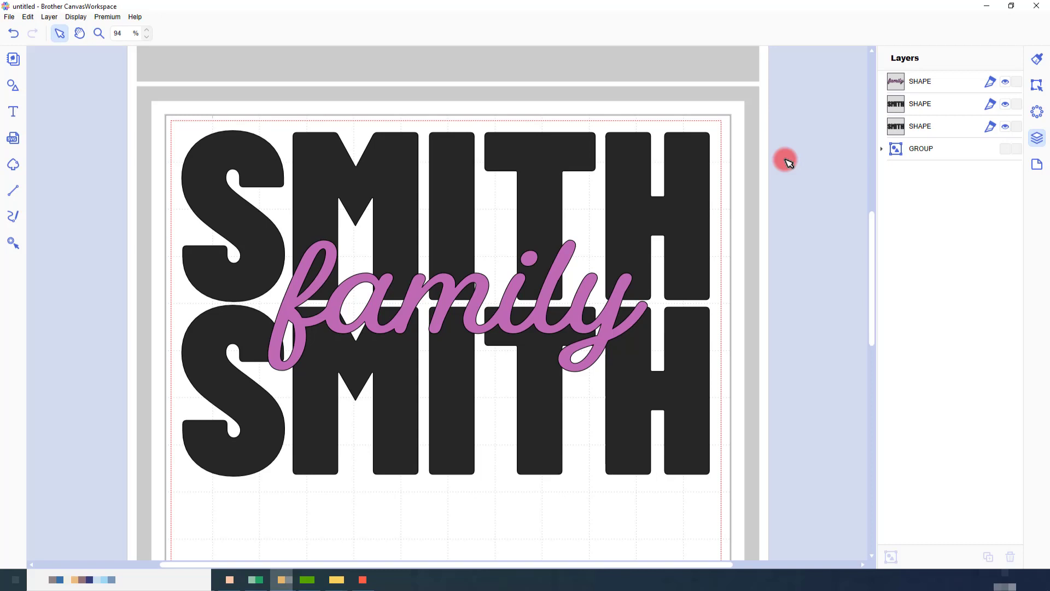
mouse_move(532, 148)
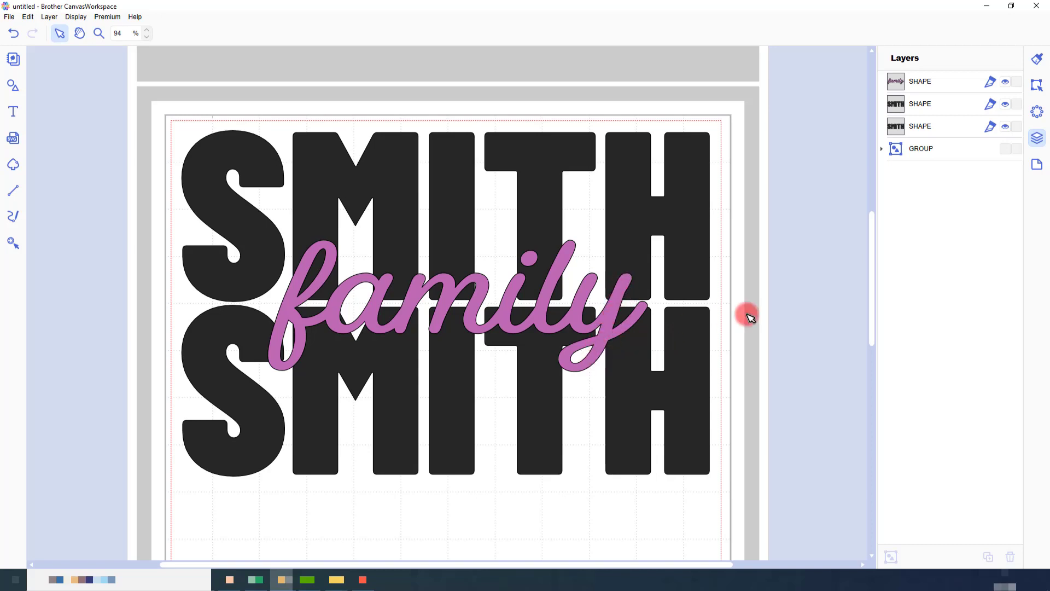
mouse_move(769, 309)
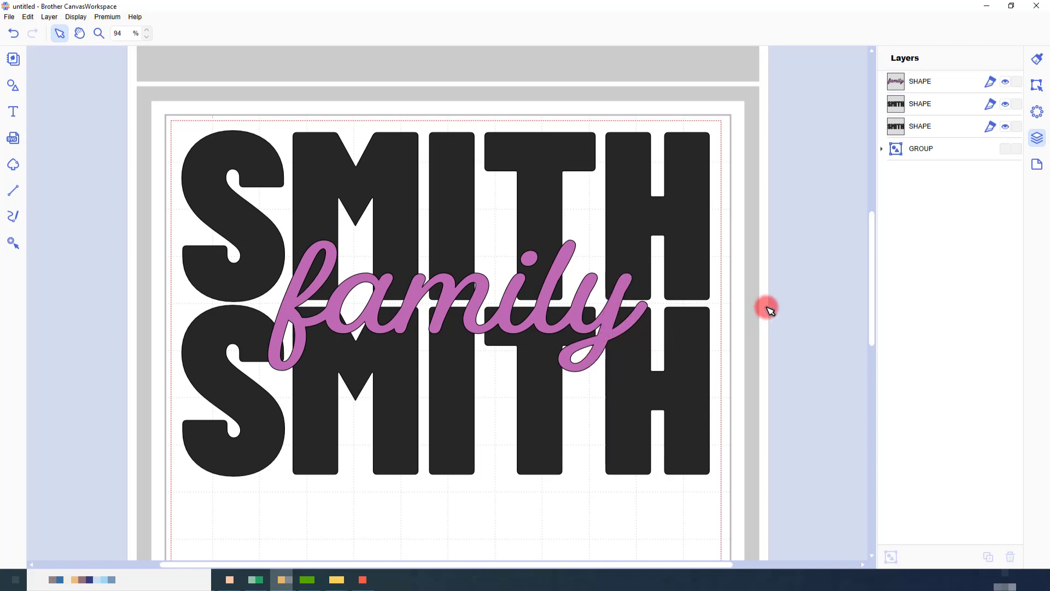